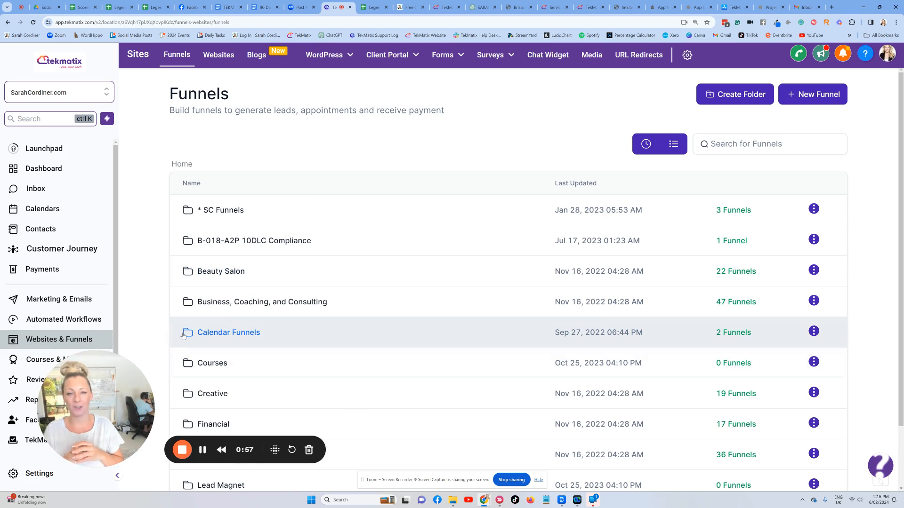
- Create a new form, Form 99, from the Forms list and open it in the builder
{"action": "left_click", "coordinate": [442, 54]}
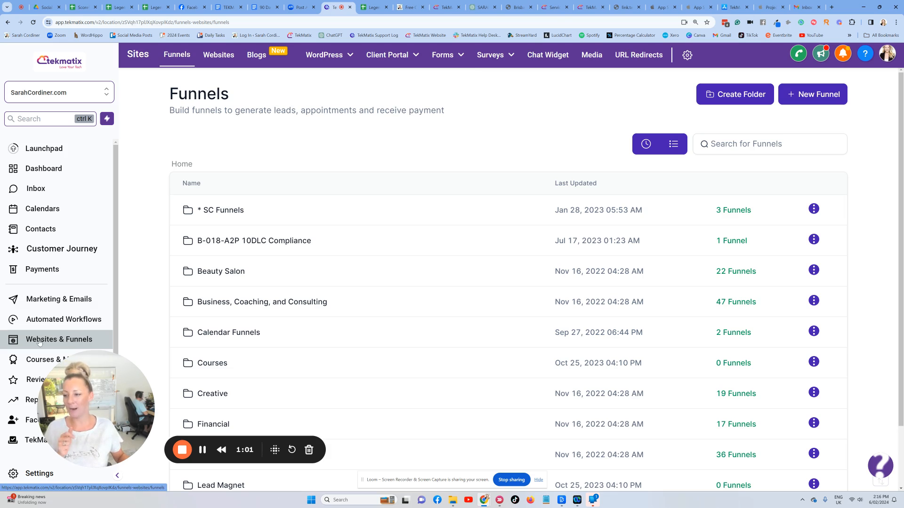
{"action": "left_click", "coordinate": [442, 54]}
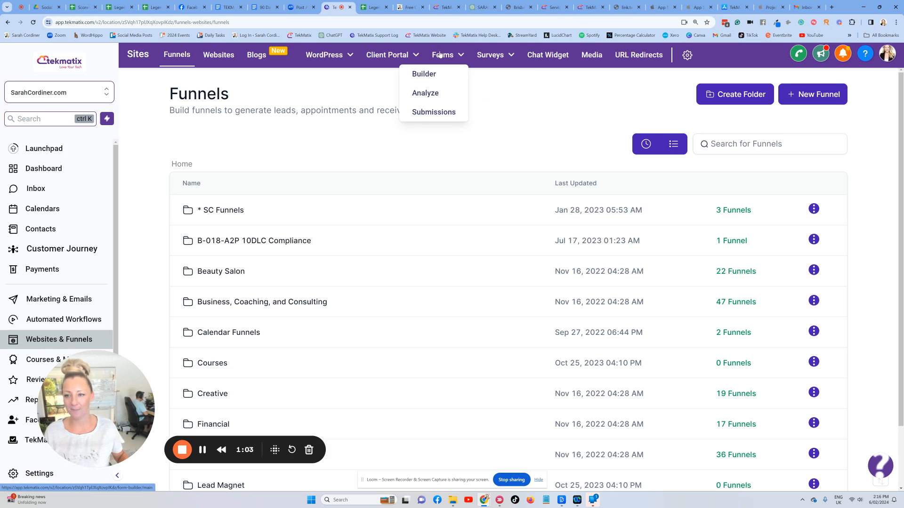
{"action": "left_click", "coordinate": [424, 74]}
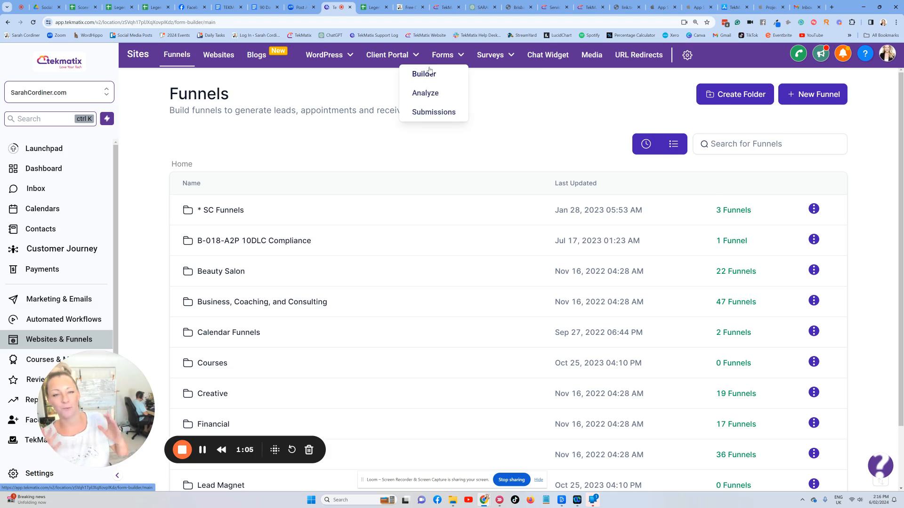
{"action": "left_click", "coordinate": [442, 55]}
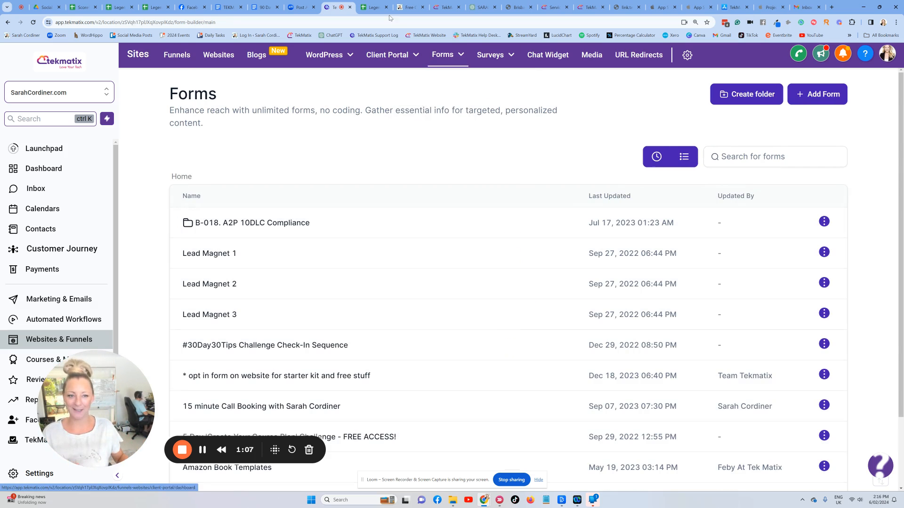
{"action": "left_click", "coordinate": [817, 94]}
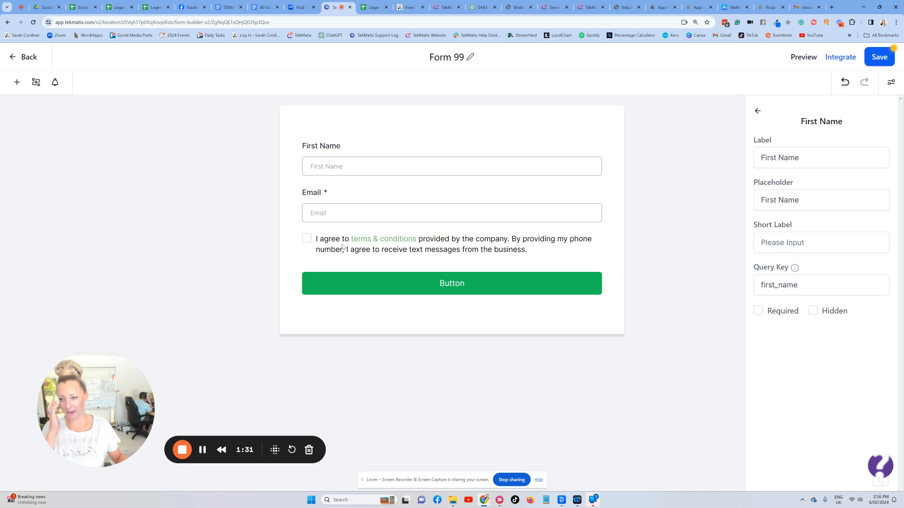
- Change the consent checkbox text to 'I agree to receive communication from Sarah Cordiner'
{"action": "left_click", "coordinate": [451, 244]}
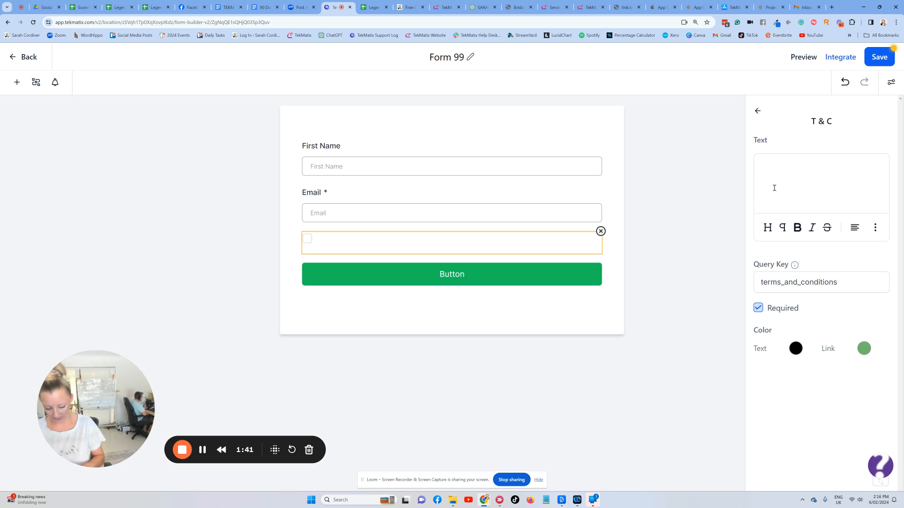
{"action": "type", "text": "I agree to recei"}
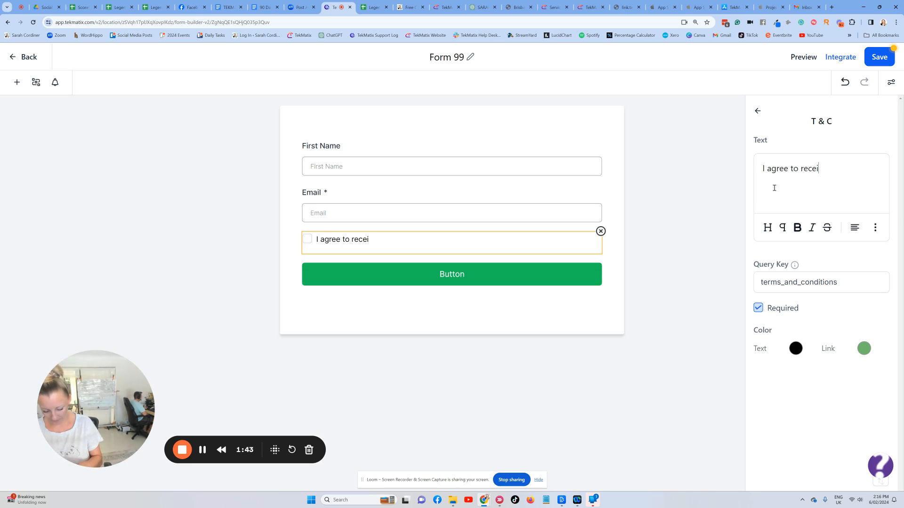
{"action": "type", "text": "ve commujnication"}
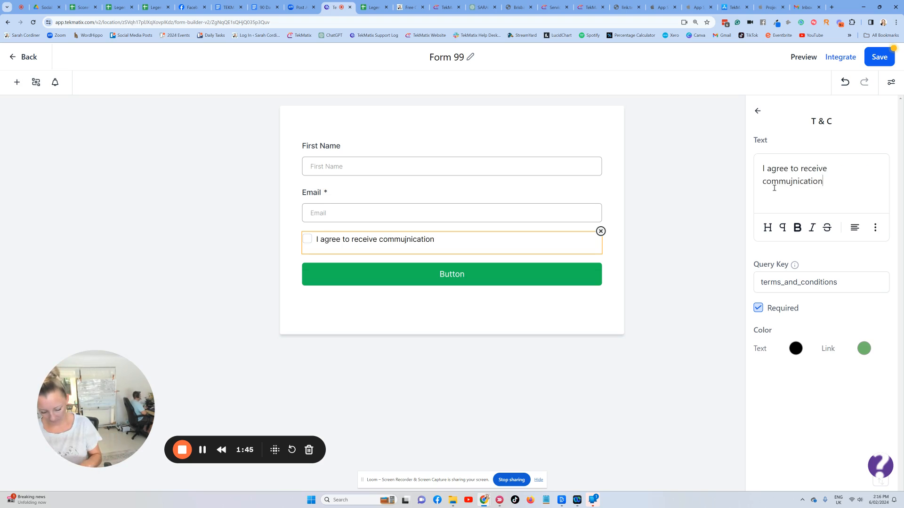
{"action": "type", "text": "from Sarah Cordiner"}
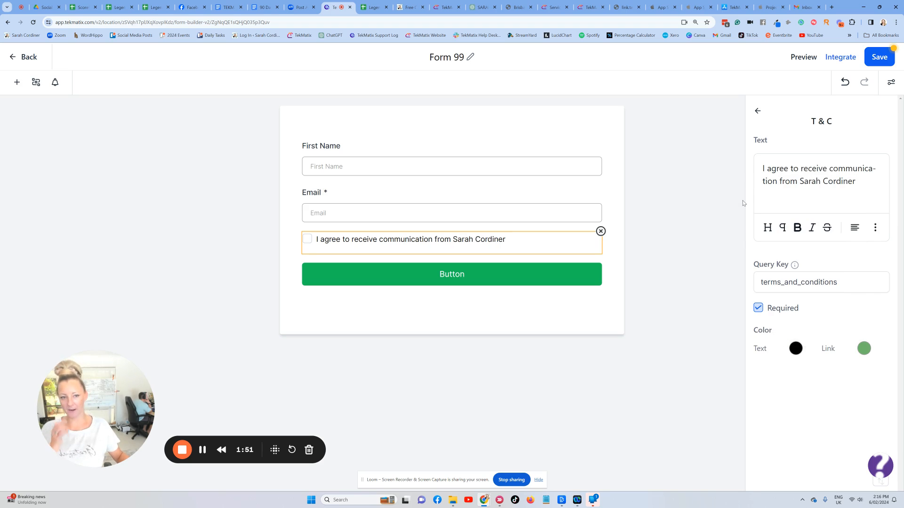
{"action": "left_click", "coordinate": [797, 181]}
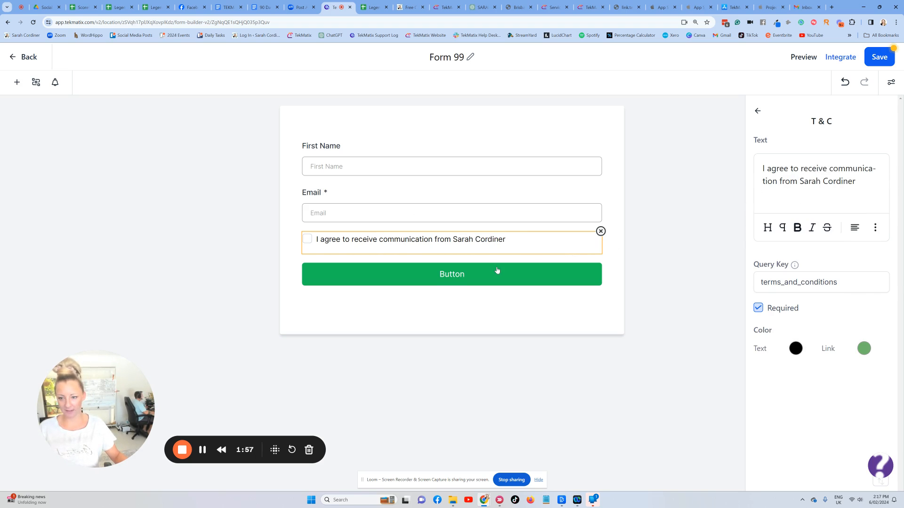
- Set the submit button text to 'Get Slides FREE' with a magenta background
{"action": "left_click", "coordinate": [451, 274]}
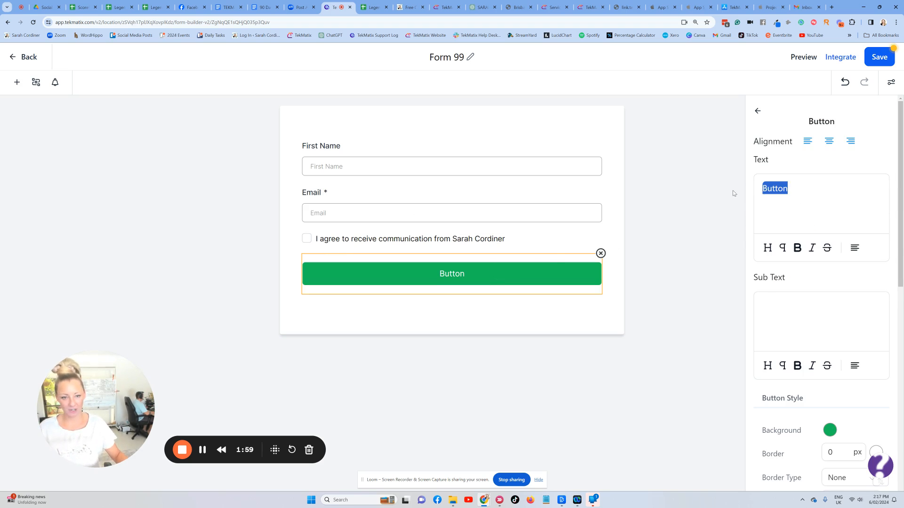
{"action": "type", "text": "Get Slides FREE"}
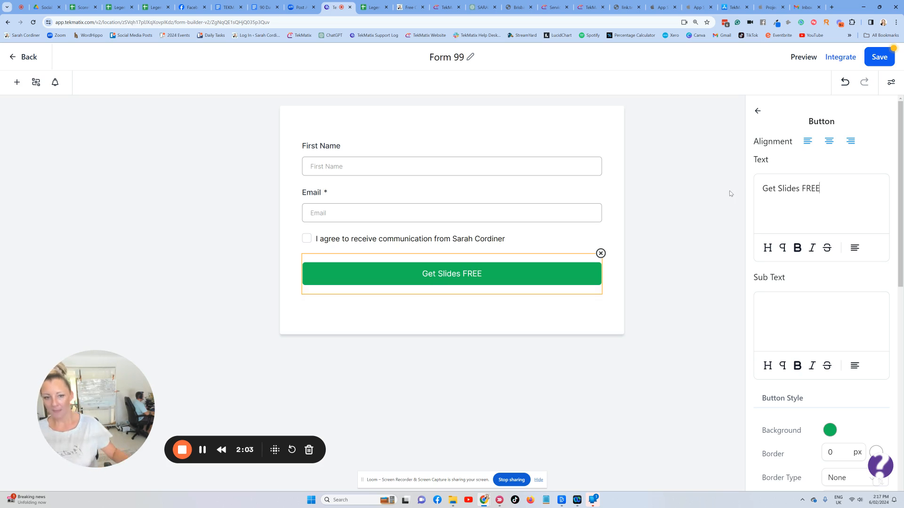
{"action": "left_click", "coordinate": [829, 430]}
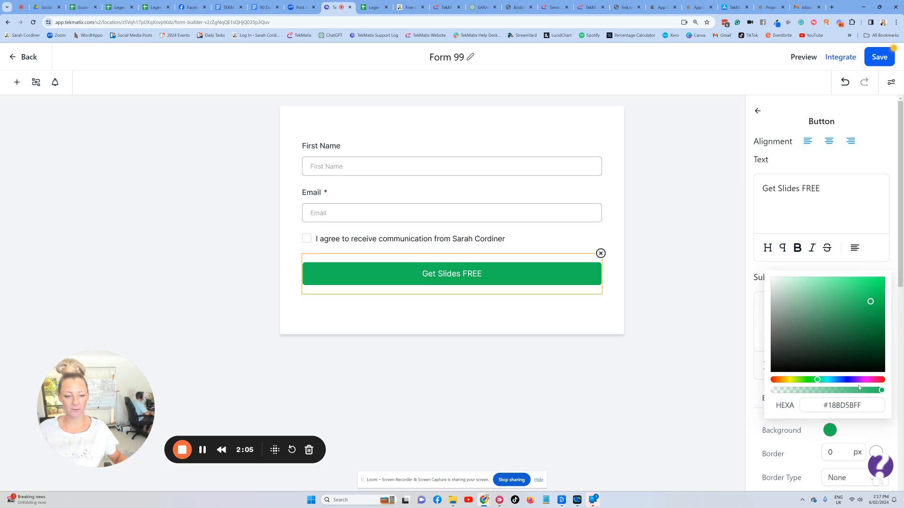
{"action": "left_click", "coordinate": [876, 298]}
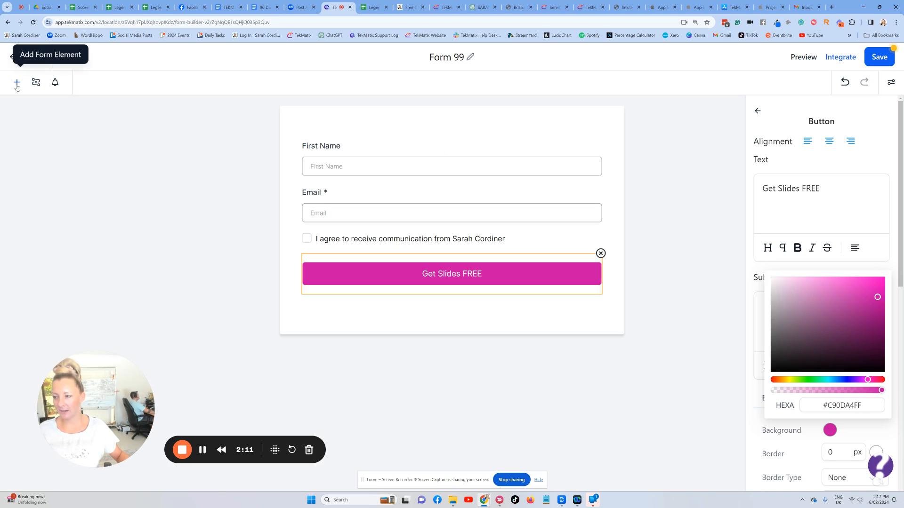
- Add a 'Get The Workshop Slides FREE' heading atop the form at 30 px and save
{"action": "left_click", "coordinate": [17, 82]}
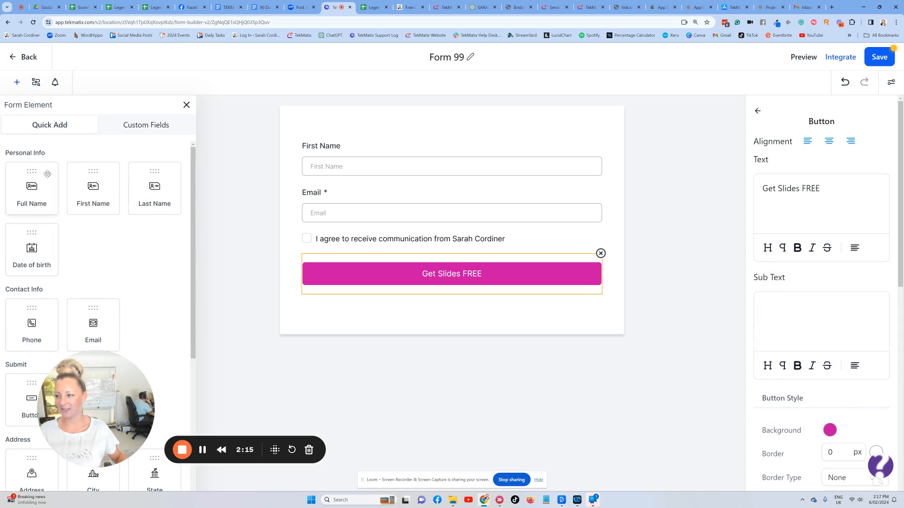
{"action": "scroll", "scroll_direction": "down", "scroll_amount": 3}
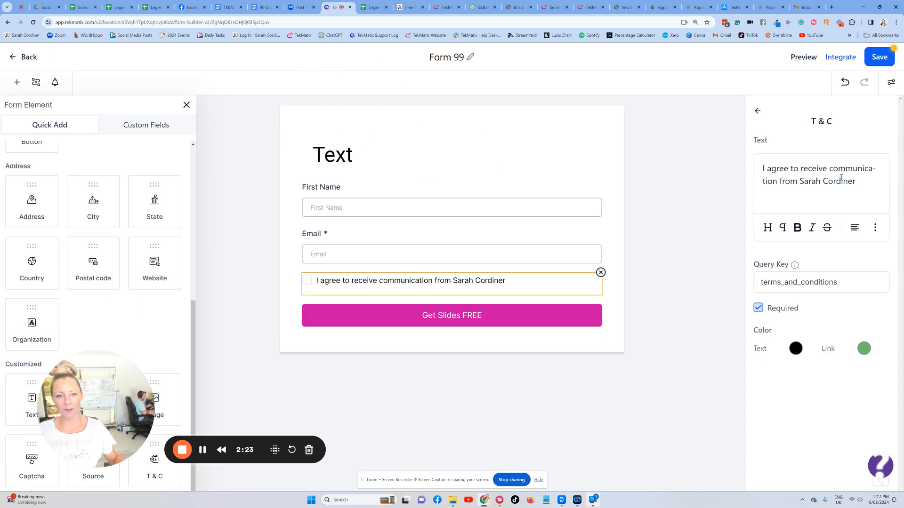
{"action": "left_click", "coordinate": [333, 156]}
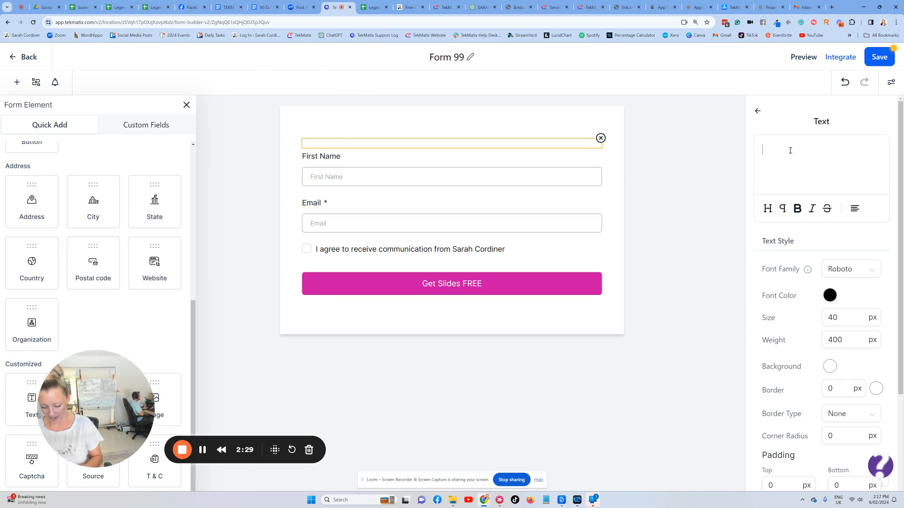
{"action": "type", "text": "Get"}
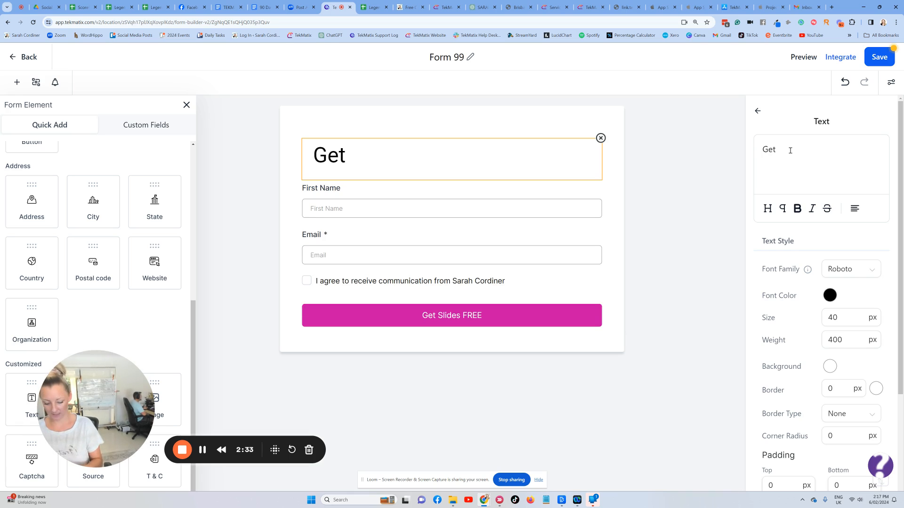
{"action": "type", "text": "The Workshop"}
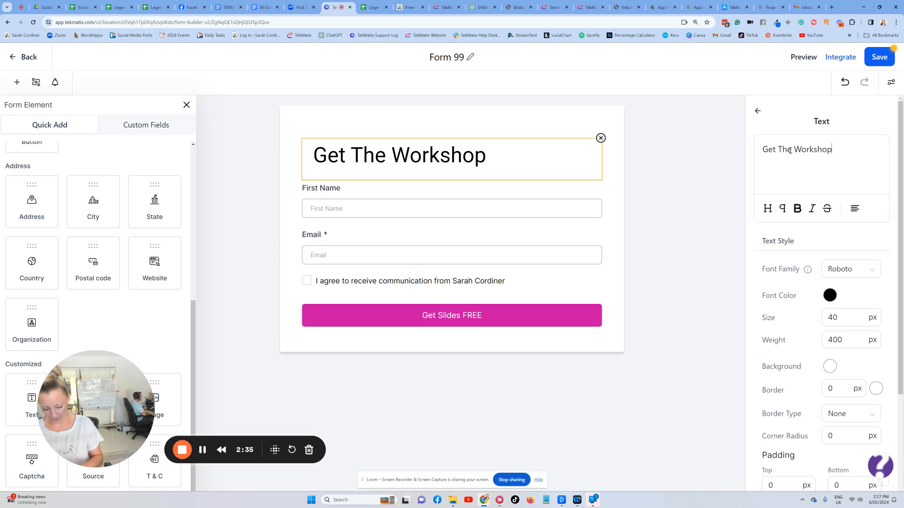
{"action": "type", "text": "Slides FREE"}
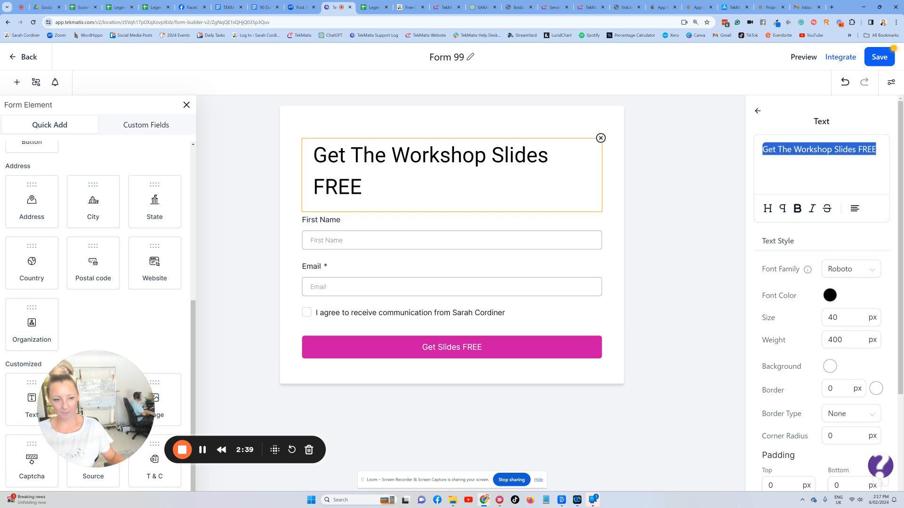
{"action": "type", "text": "3"}
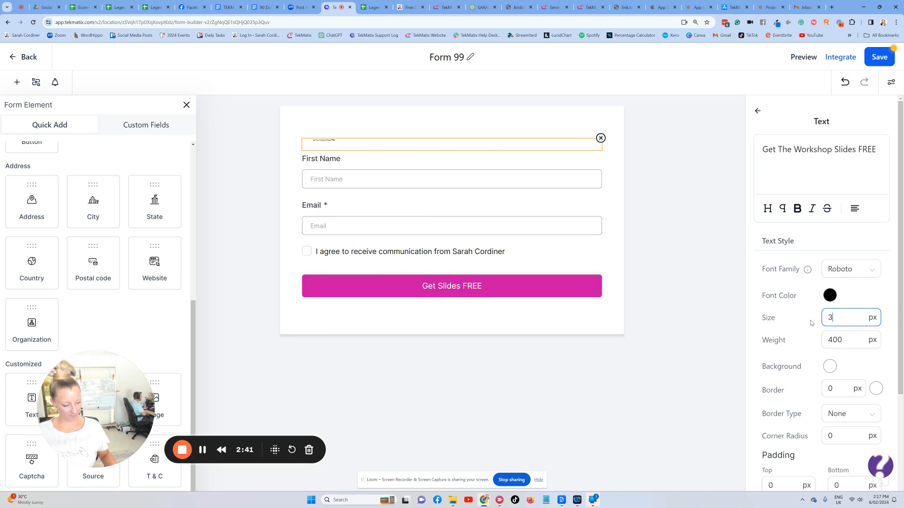
{"action": "type", "text": "5"}
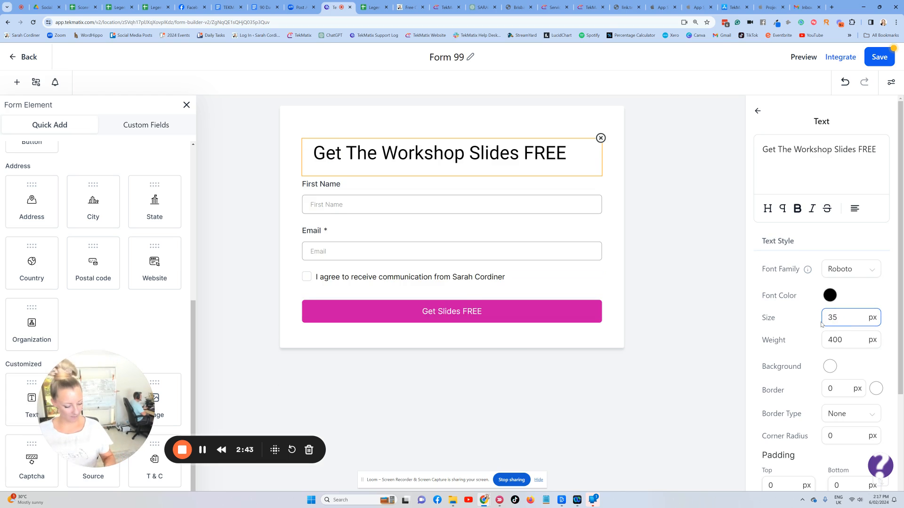
{"action": "type", "text": "30"}
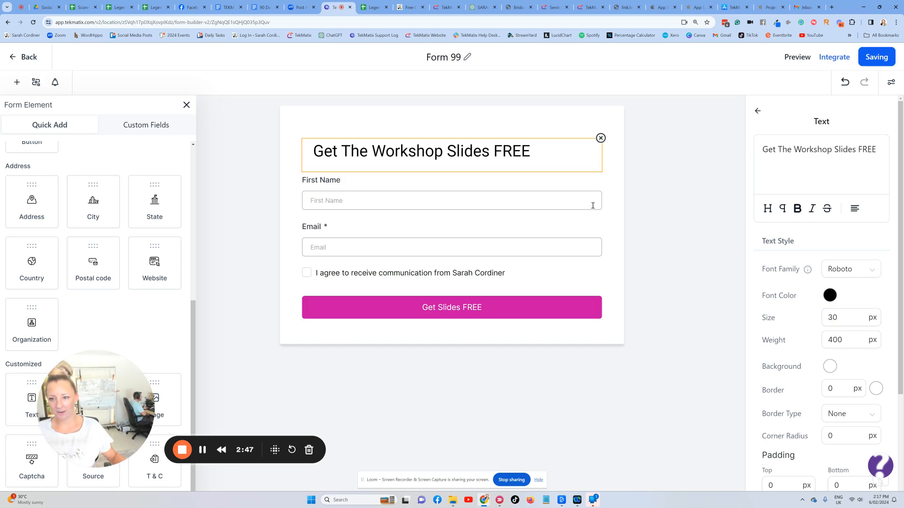
{"action": "mouse_move", "coordinate": [438, 257]}
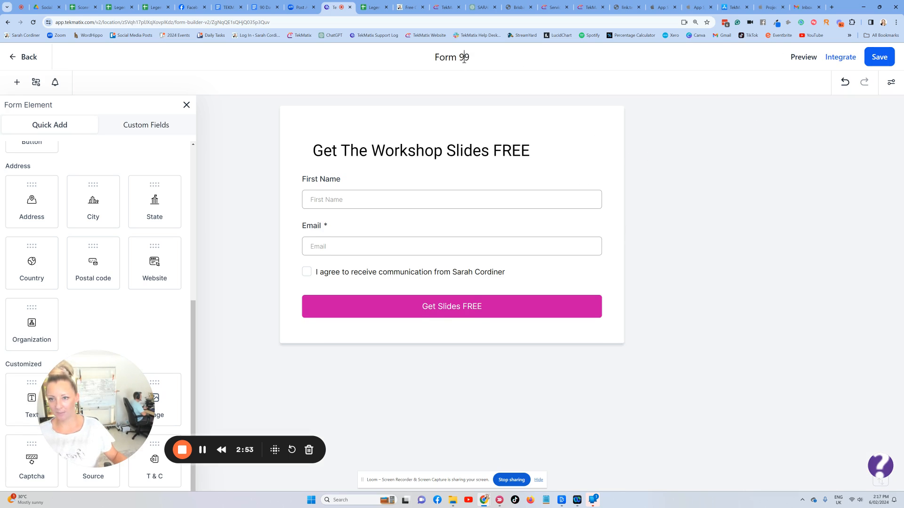
- Rename Form 99 to 'Get the workshop slides - Sarahs 10 ways to automate your businesss'
{"action": "type", "text": "Fo"}
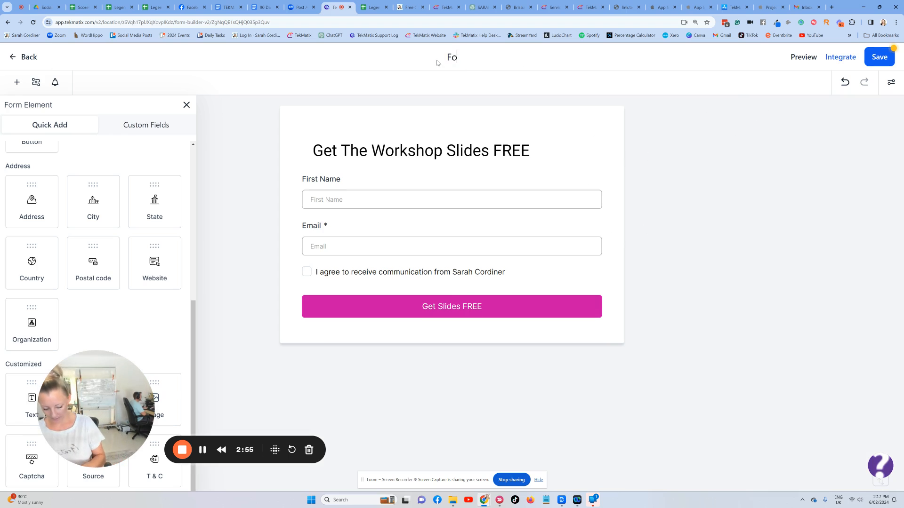
{"action": "type", "text": "Get"}
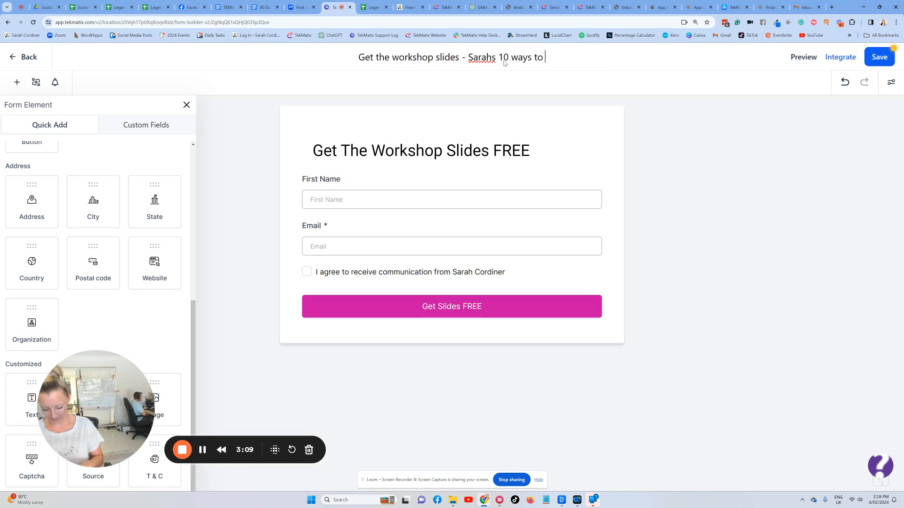
{"action": "type", "text": "automate your businesss"}
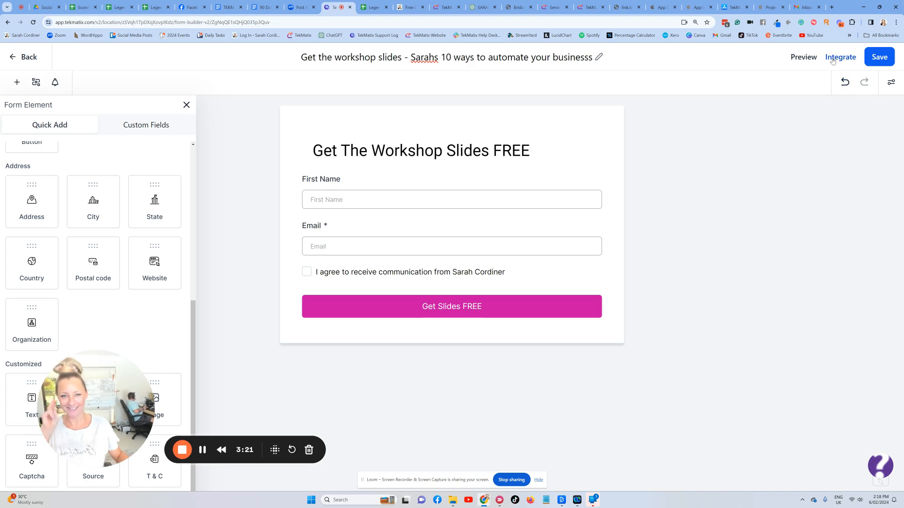
- Copy the form's shareable link and open the live form in a new tab
{"action": "left_click", "coordinate": [840, 57]}
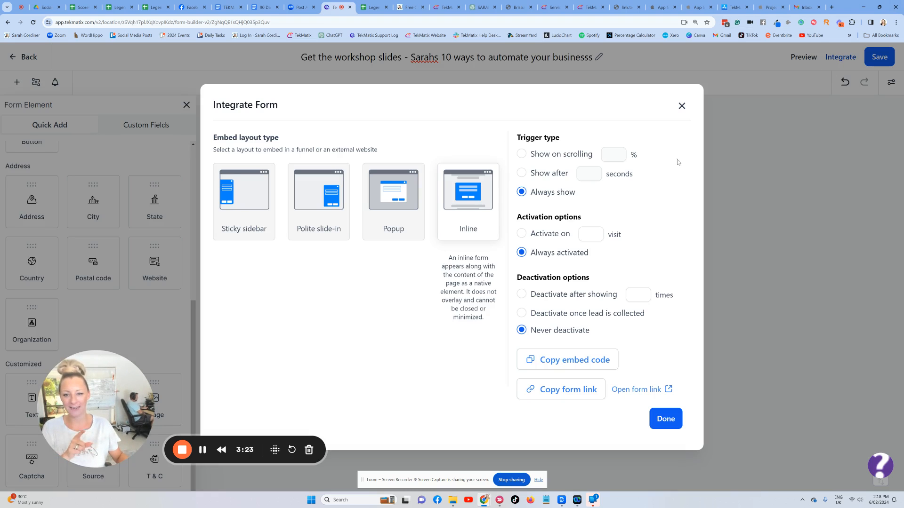
{"action": "mouse_move", "coordinate": [562, 384]}
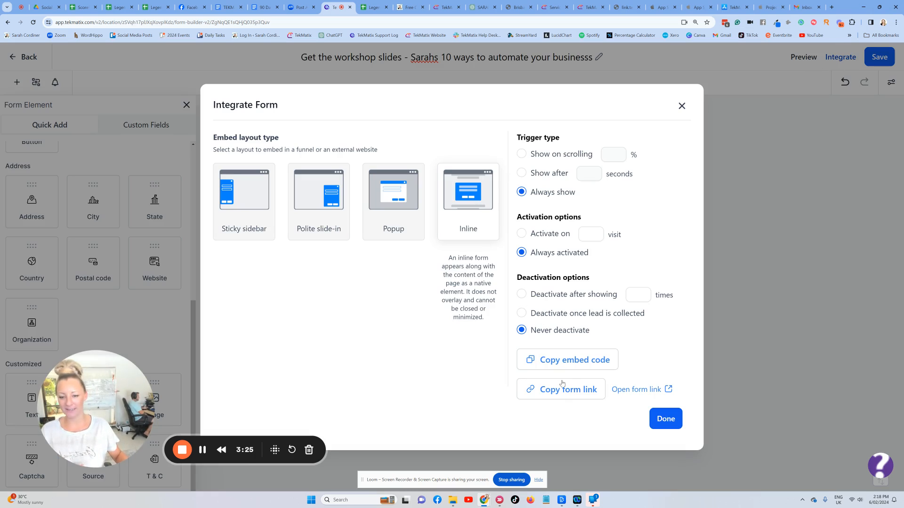
{"action": "left_click", "coordinate": [567, 389]}
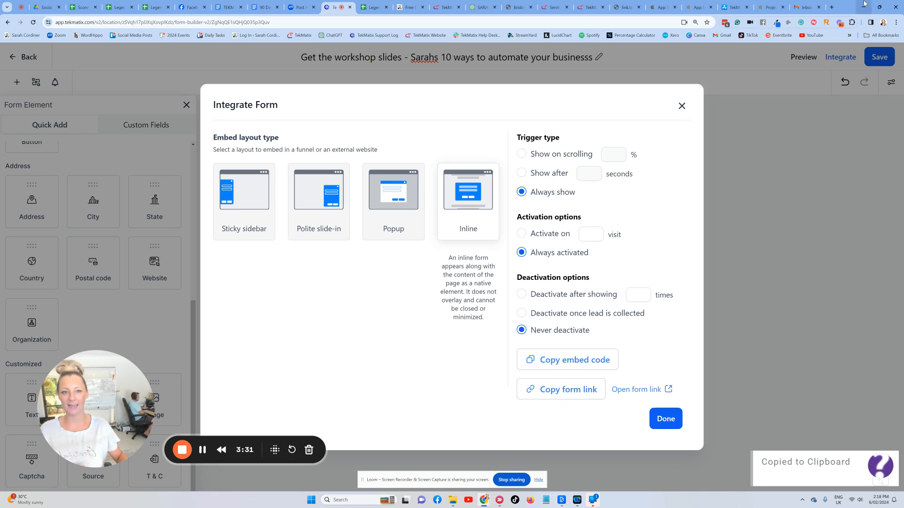
{"action": "left_click", "coordinate": [831, 7]}
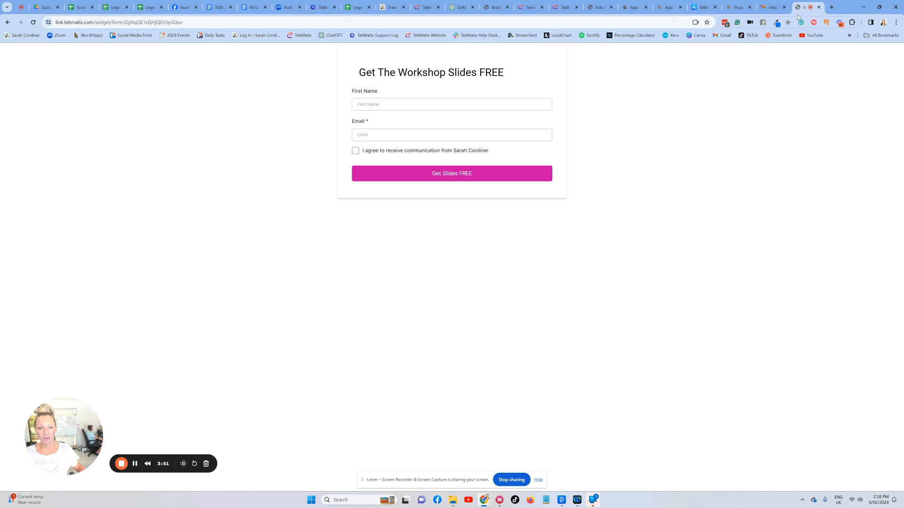
{"action": "left_click", "coordinate": [832, 7]}
{"action": "type", "text": "canva.com"}
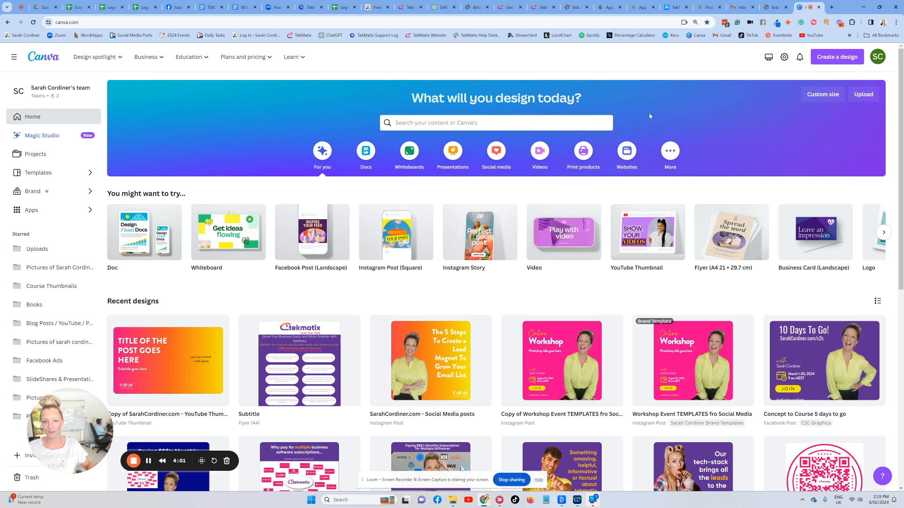
- Search your Canva projects for 'workshop' and open the Framework Your IP slides' options
{"action": "type", "text": "workshop"}
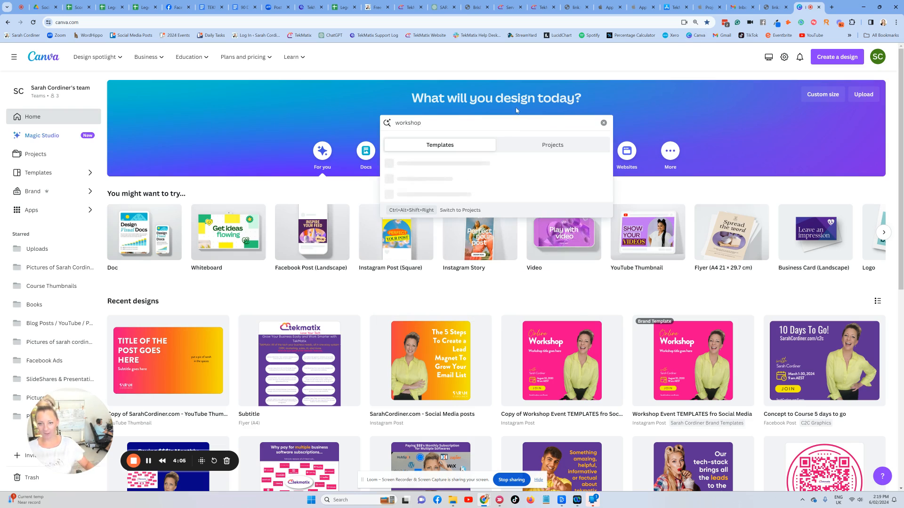
{"action": "left_click", "coordinate": [551, 144]}
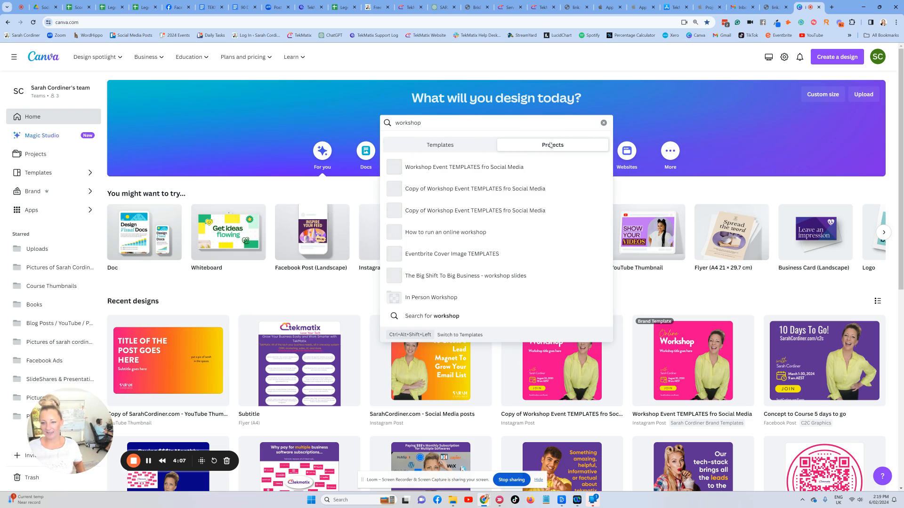
{"action": "left_click", "coordinate": [552, 144]}
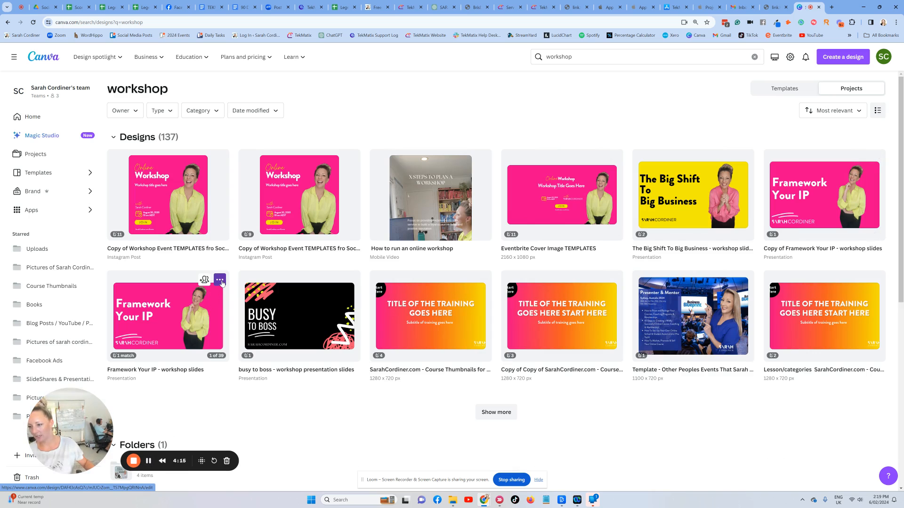
{"action": "left_click", "coordinate": [218, 282]}
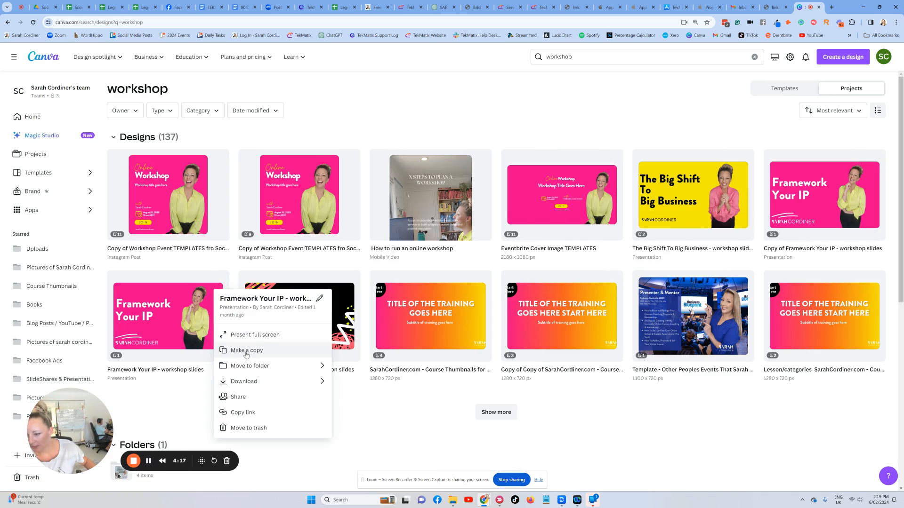
- Copy the Framework Your IP workshop slides and view all 40 pages in grid view
{"action": "left_click", "coordinate": [247, 350]}
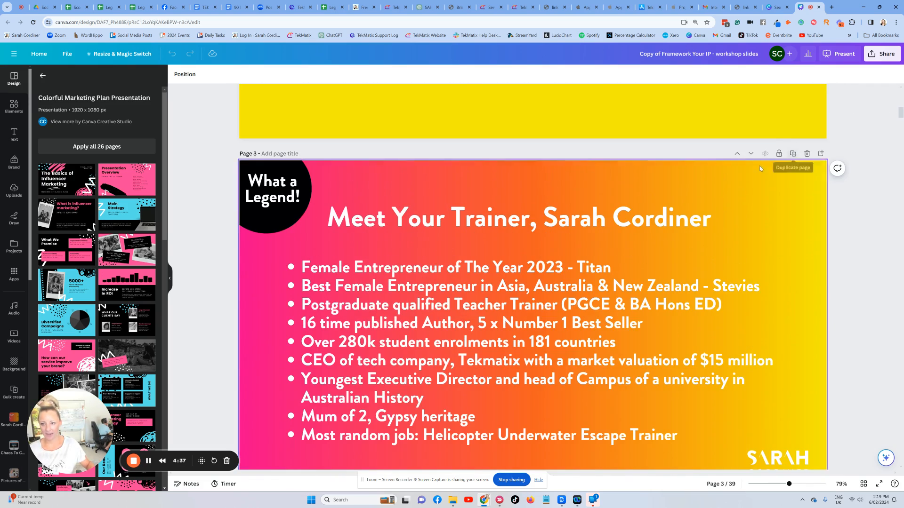
{"action": "scroll", "scroll_direction": "down", "scroll_amount": 3}
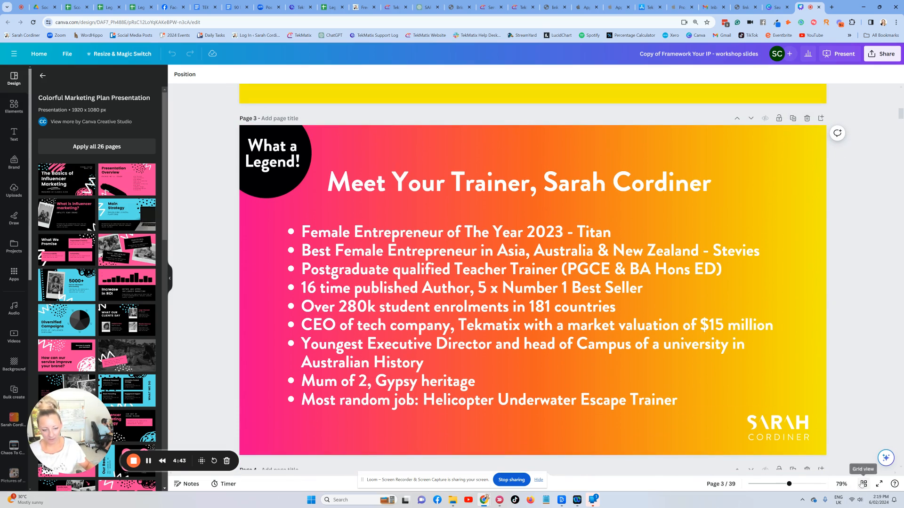
{"action": "left_click", "coordinate": [863, 485]}
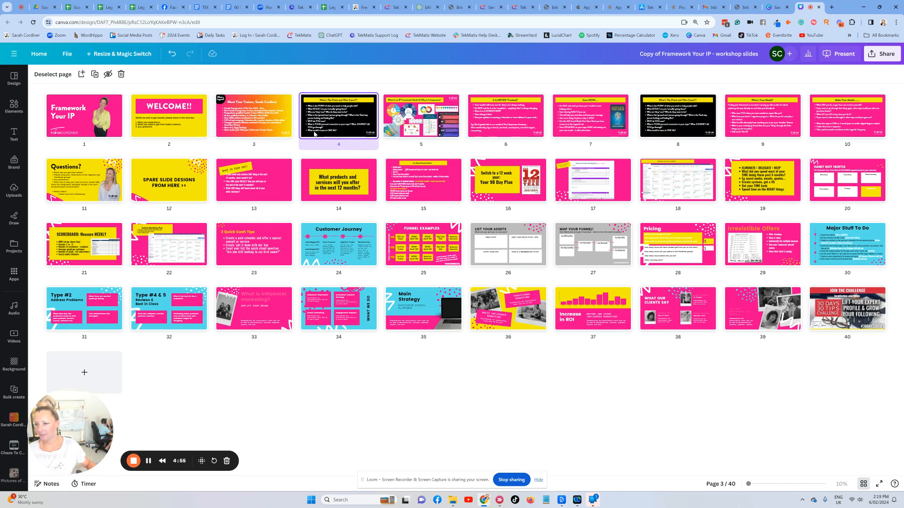
- Retitle slide 4's yellow heading to 'Download The Slides Fot This Workshop'
{"action": "double_click", "coordinate": [339, 115]}
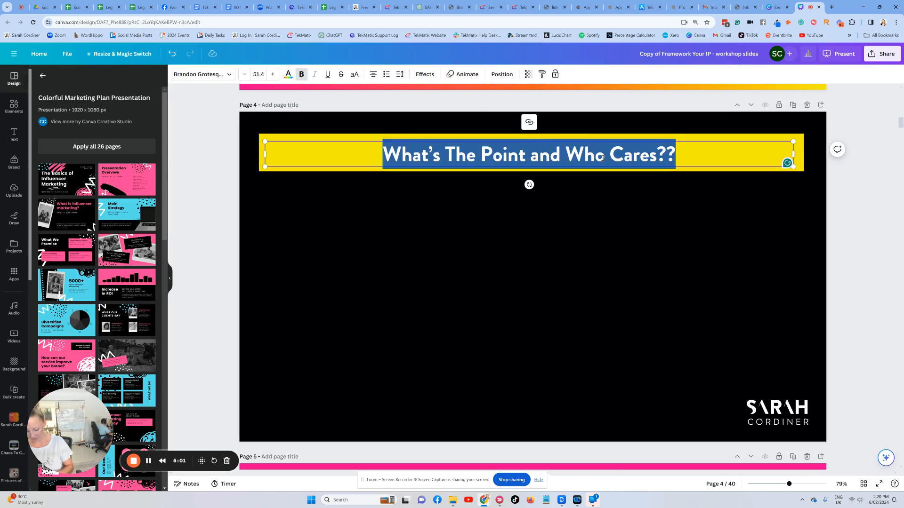
{"action": "type", "text": "Get The Sl"}
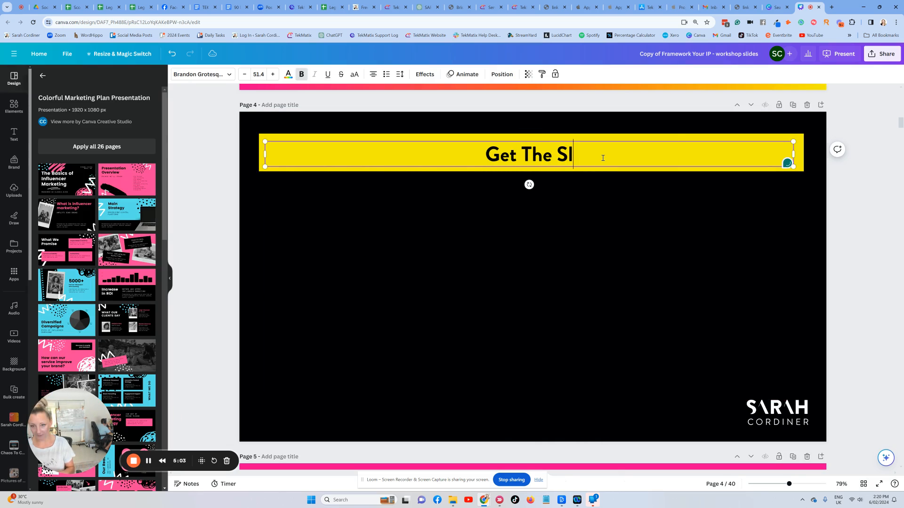
{"action": "type", "text": "Download"}
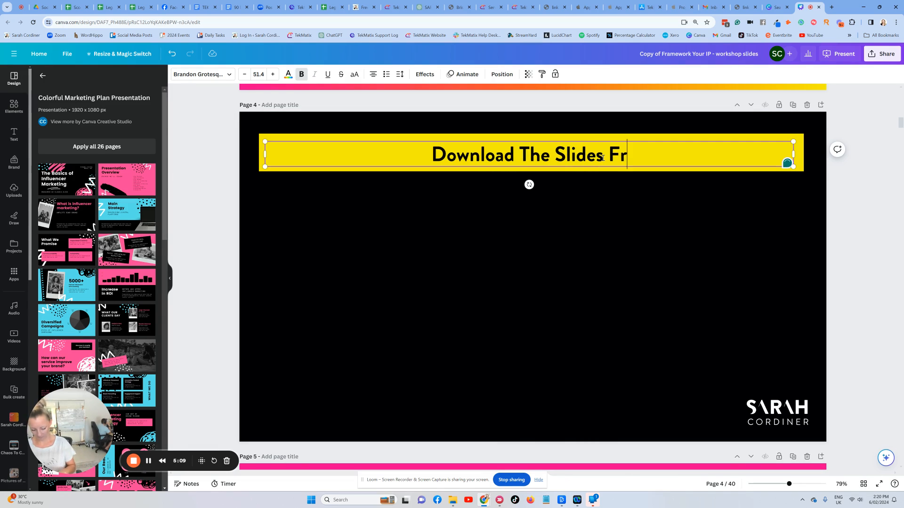
{"action": "key", "text": "Backspace"}
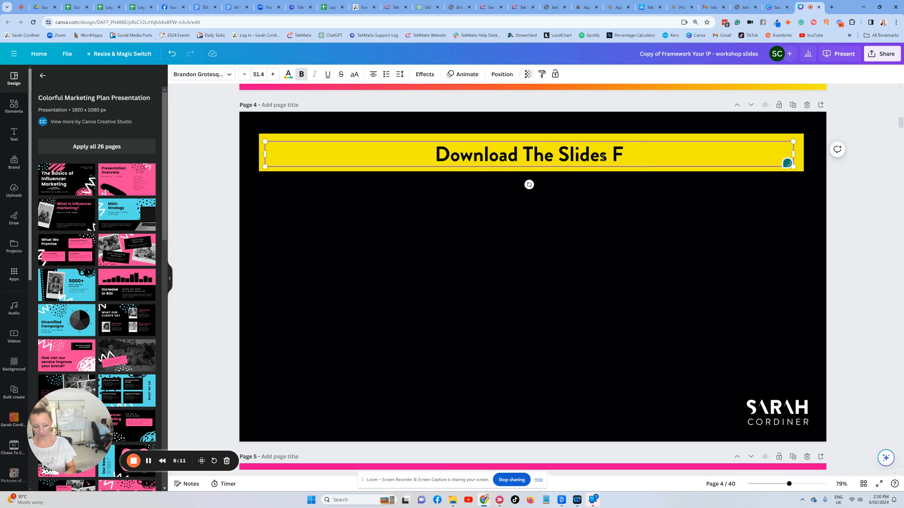
{"action": "type", "text": "ot This Workshop"}
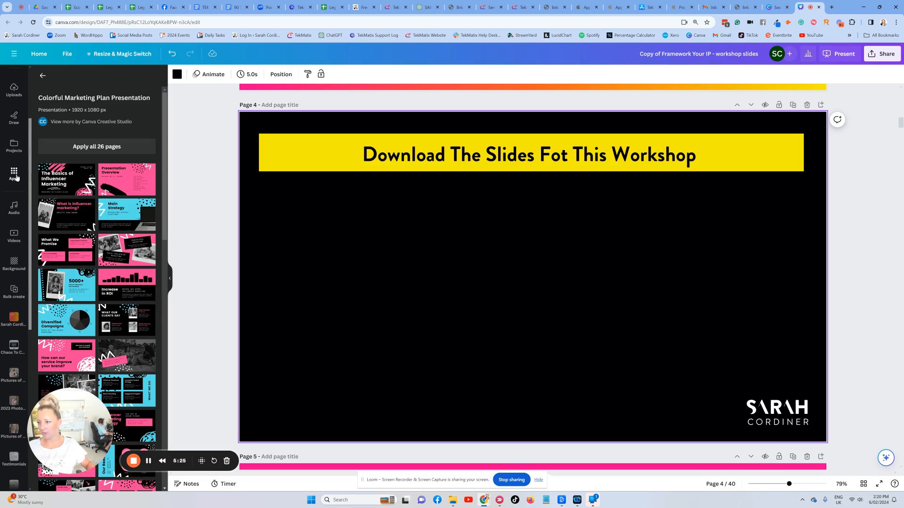
- Search the Apps library for 'qr' and open the Dynamic QR Codes app
{"action": "left_click", "coordinate": [14, 172]}
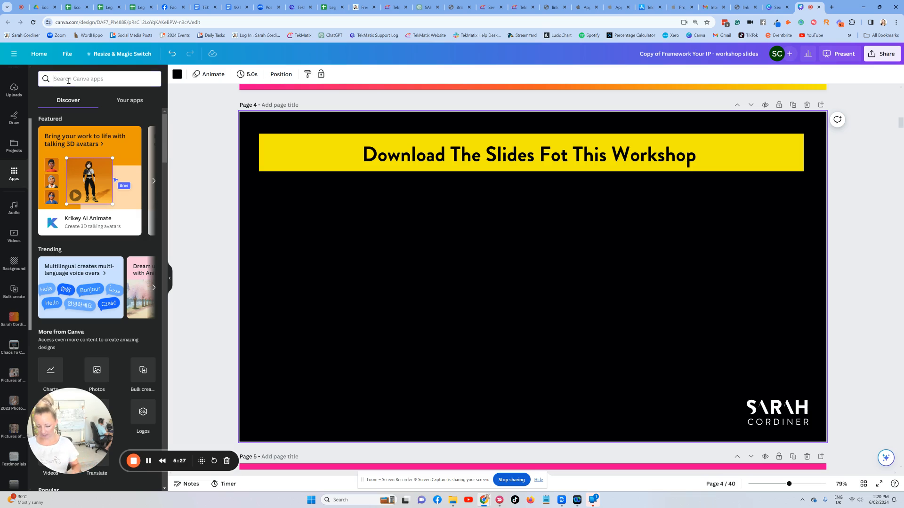
{"action": "type", "text": "qr"}
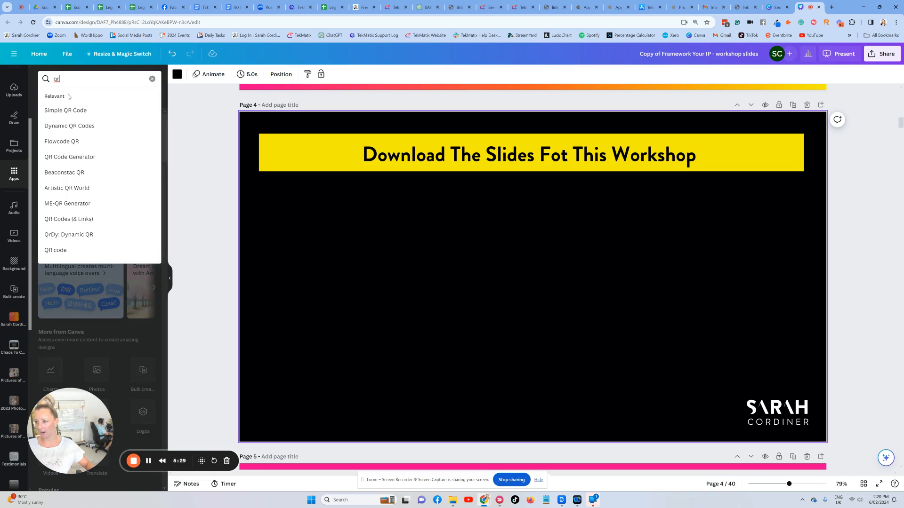
{"action": "mouse_move", "coordinate": [70, 126]}
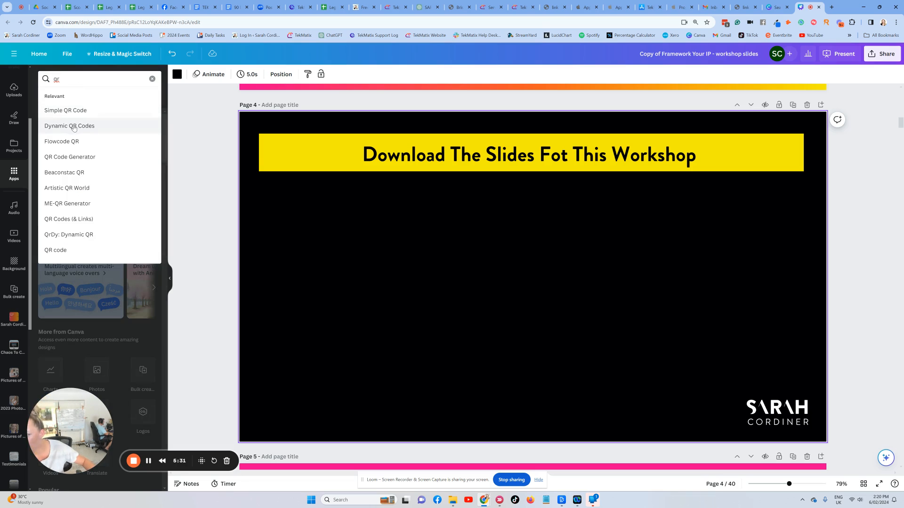
{"action": "mouse_move", "coordinate": [80, 129]}
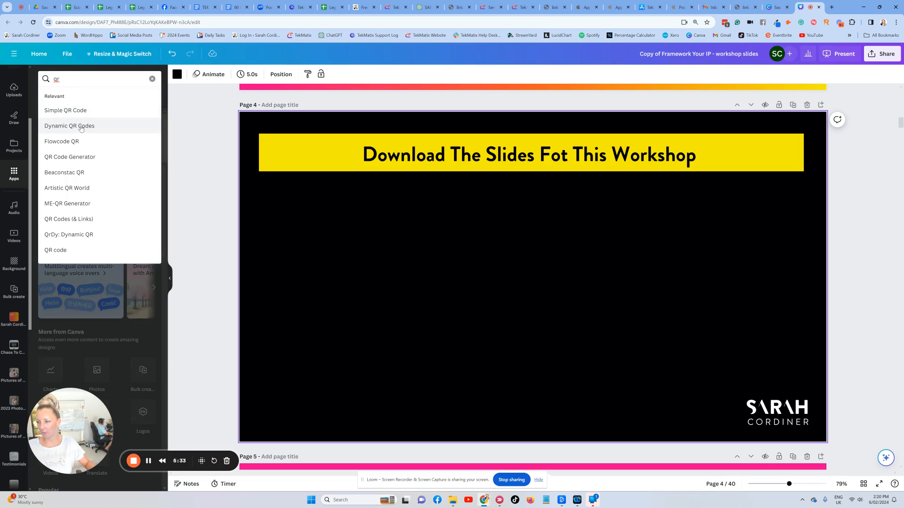
{"action": "left_click", "coordinate": [69, 126]}
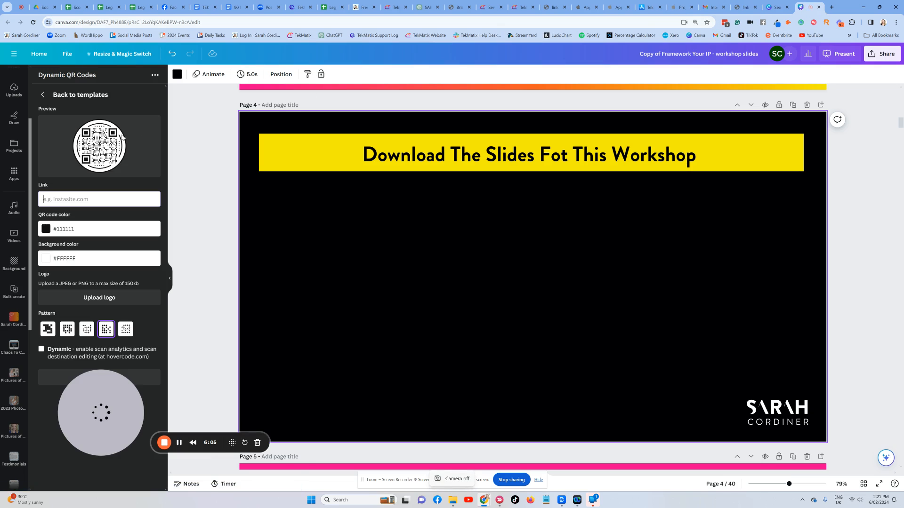
- Paste the TekMatix form link into the QR app and set its colour to #fdb71a
{"action": "type", "text": "om/widget/form/ZgNqQE1sQHjQO35p3Quv"}
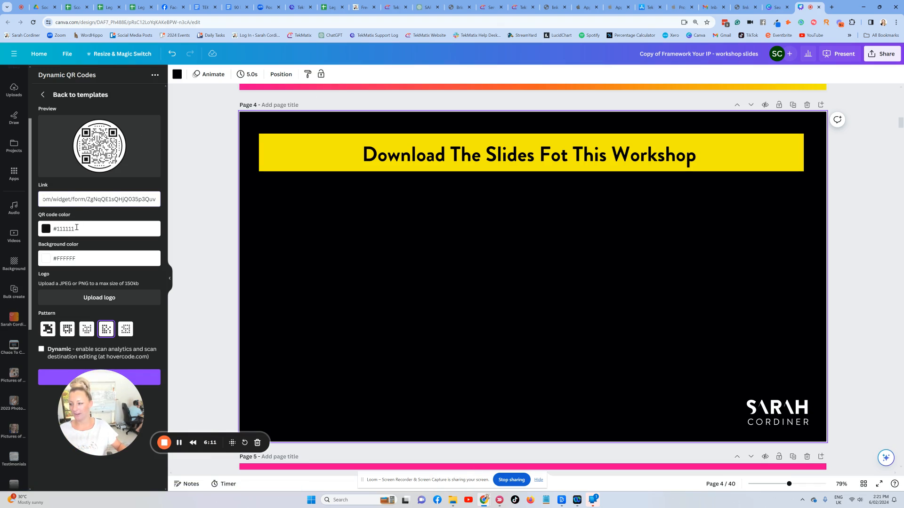
{"action": "left_click", "coordinate": [98, 228]}
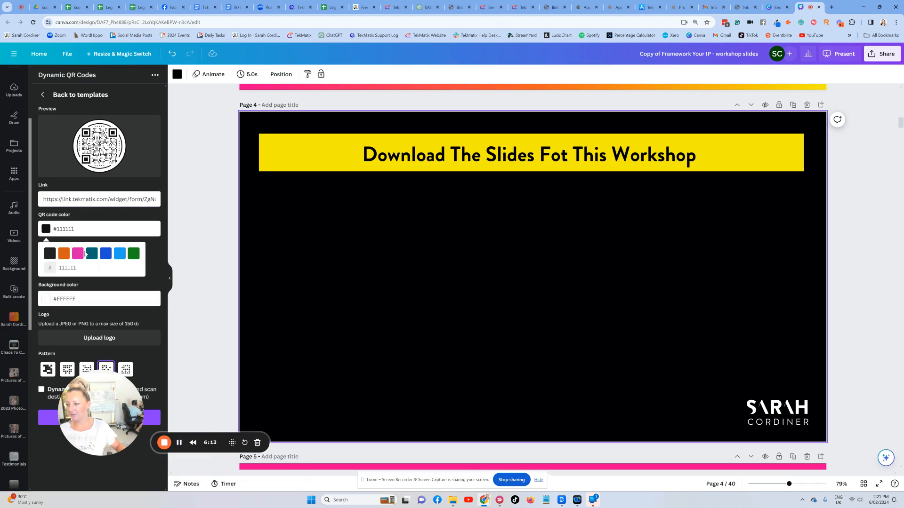
{"action": "triple_click", "coordinate": [67, 267]}
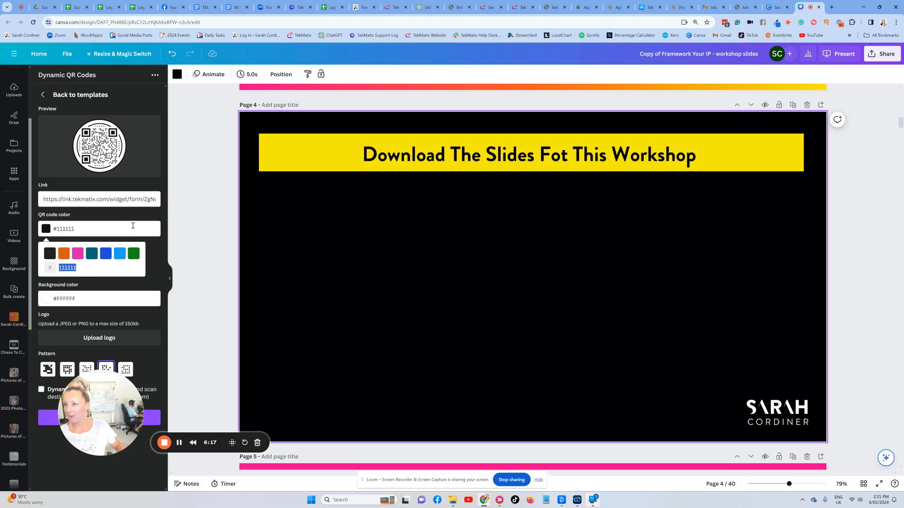
{"action": "mouse_move", "coordinate": [107, 313]}
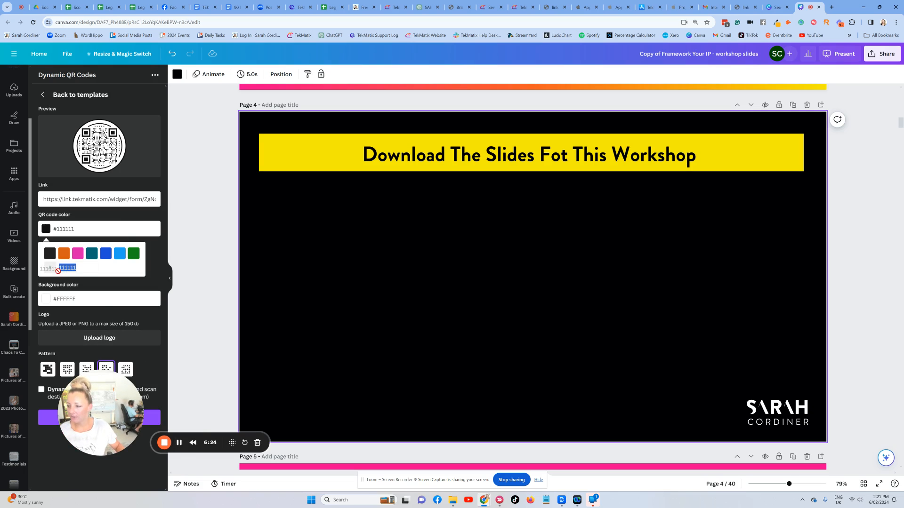
{"action": "type", "text": "fdb71a"}
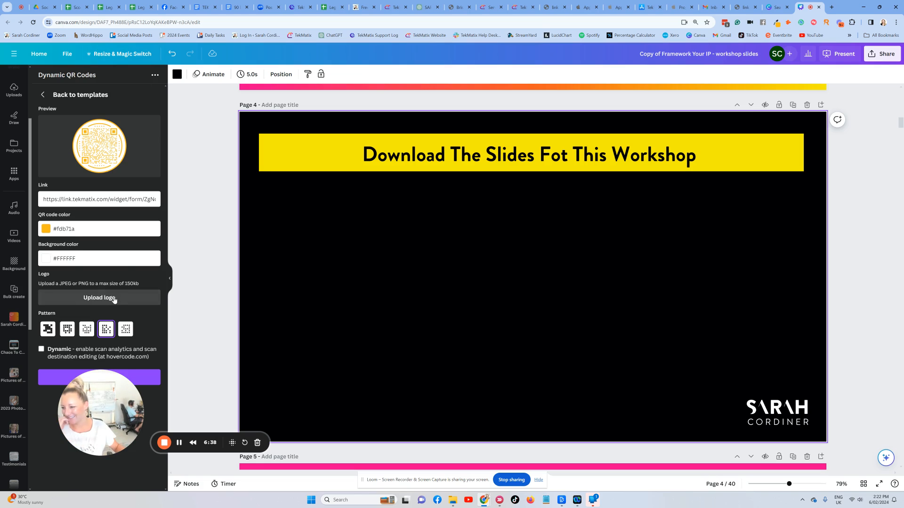
- Upload a logo into the centre of the dynamic QR code
{"action": "left_click", "coordinate": [99, 297]}
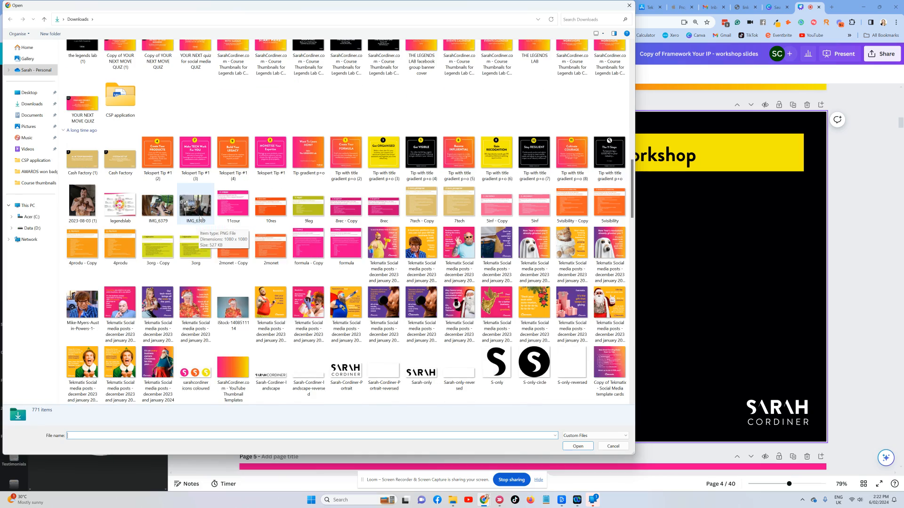
{"action": "scroll", "scroll_direction": "down", "scroll_amount": 3}
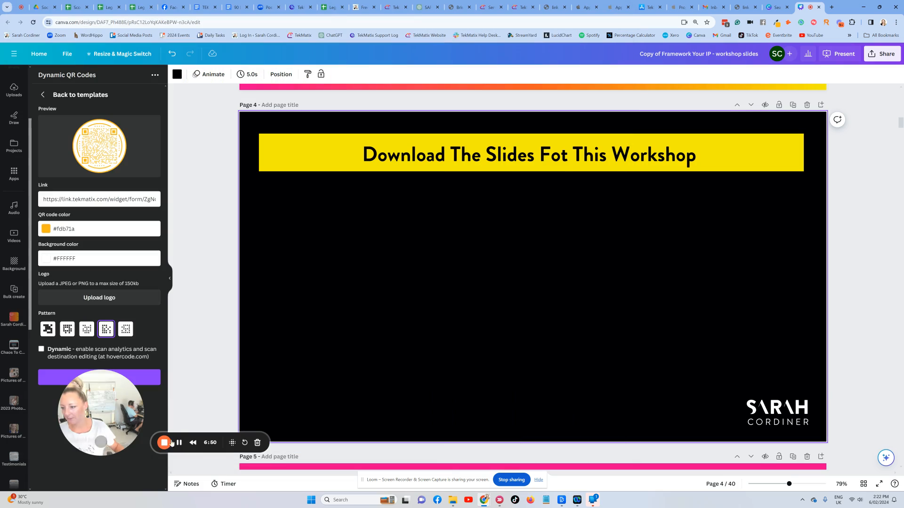
{"action": "left_click", "coordinate": [100, 297]}
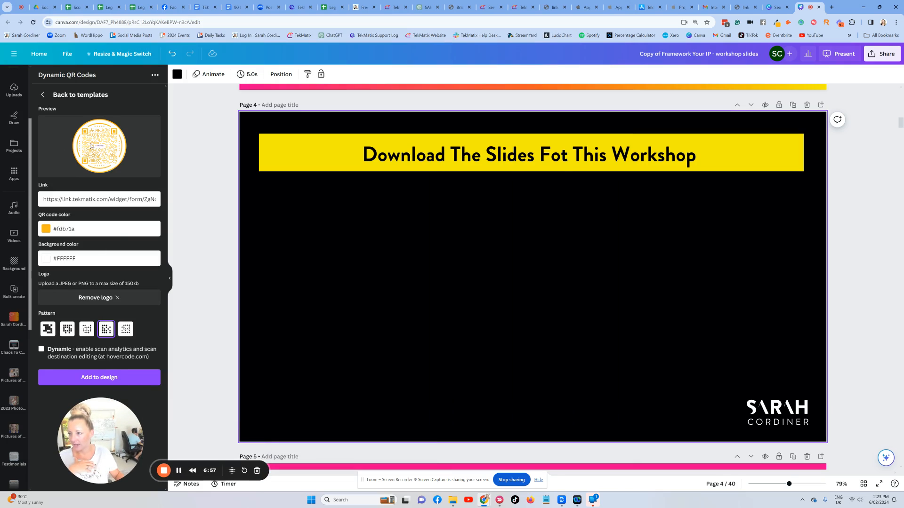
- Try the three QR pattern styles and settle on the first one
{"action": "left_click", "coordinate": [47, 329]}
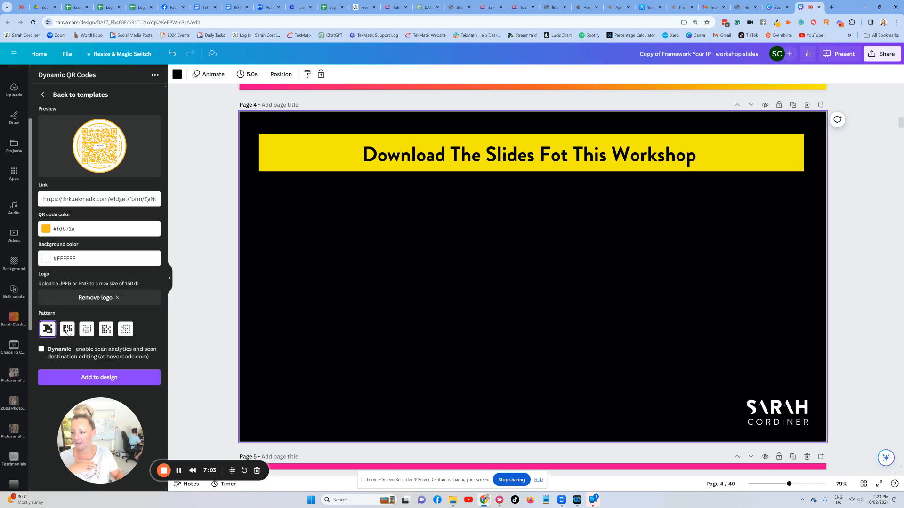
{"action": "left_click", "coordinate": [66, 329]}
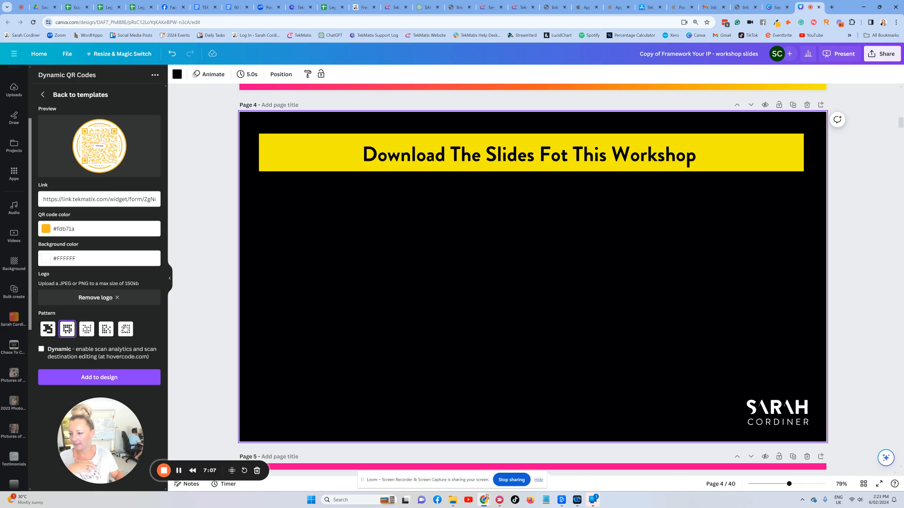
{"action": "left_click", "coordinate": [86, 330]}
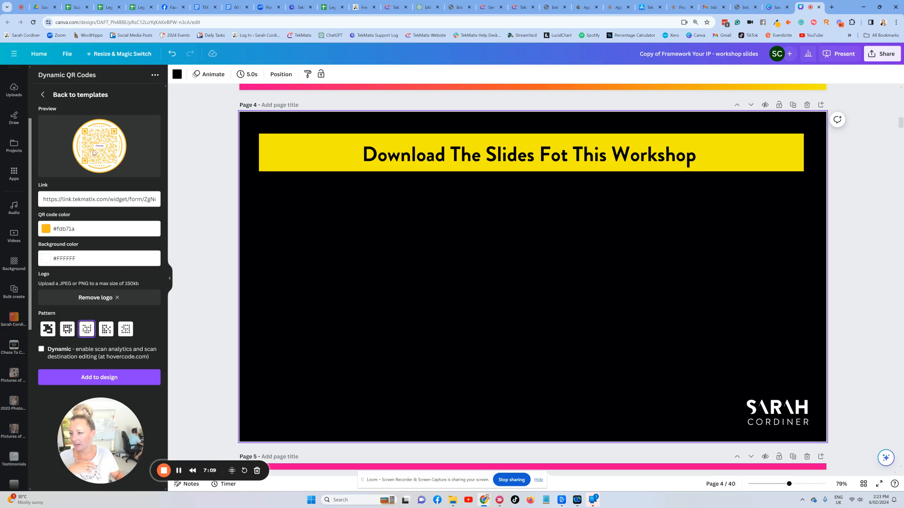
{"action": "left_click", "coordinate": [47, 329]}
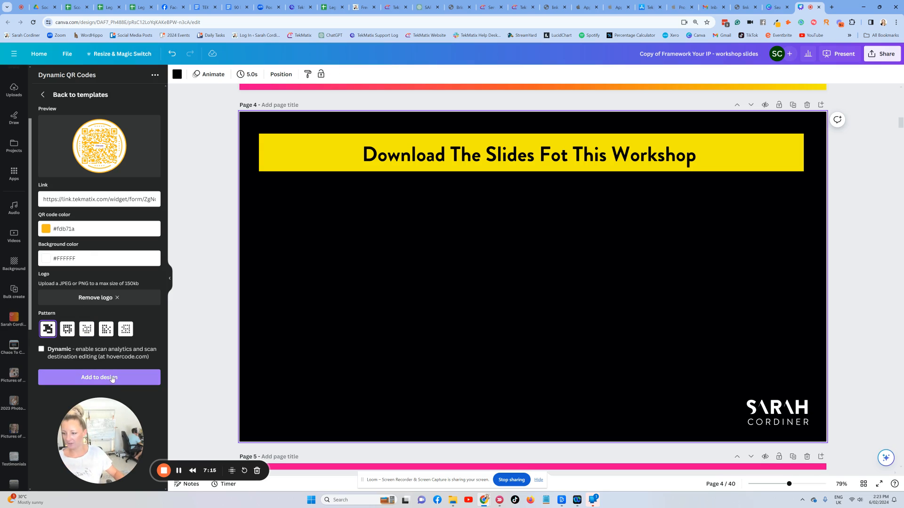
- Place the Tekmatix-branded QR code on page 4 beneath the download heading
{"action": "left_click", "coordinate": [100, 378]}
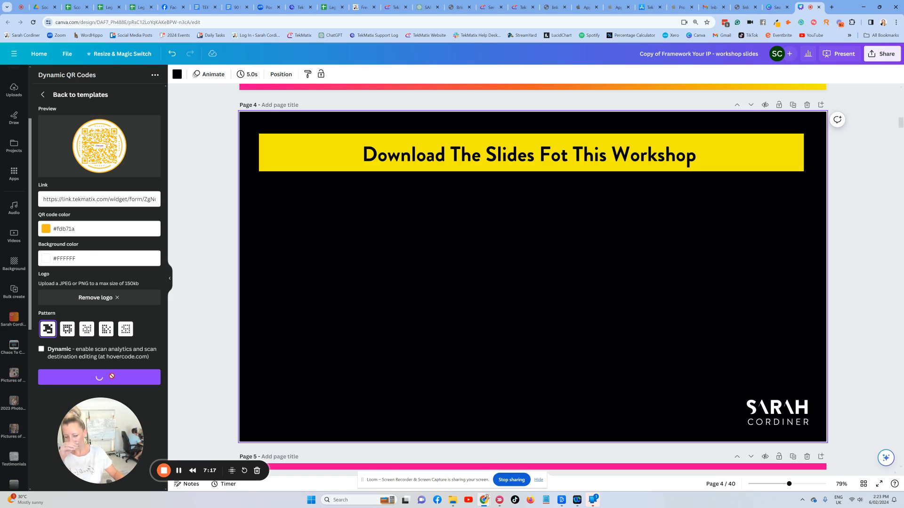
{"action": "left_click", "coordinate": [98, 377]}
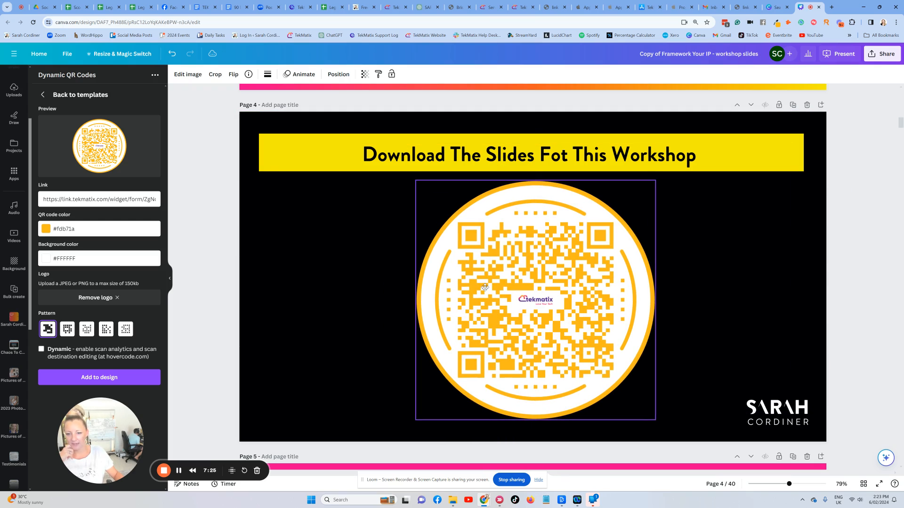
{"action": "left_click", "coordinate": [532, 299]}
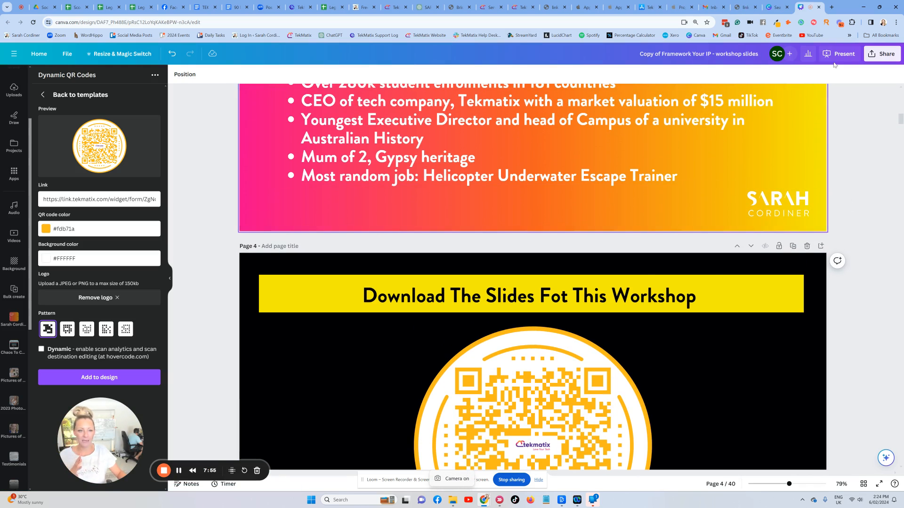
- Download all 40 pages as a Standard PDF with Flatten PDF enabled
{"action": "left_click", "coordinate": [881, 54]}
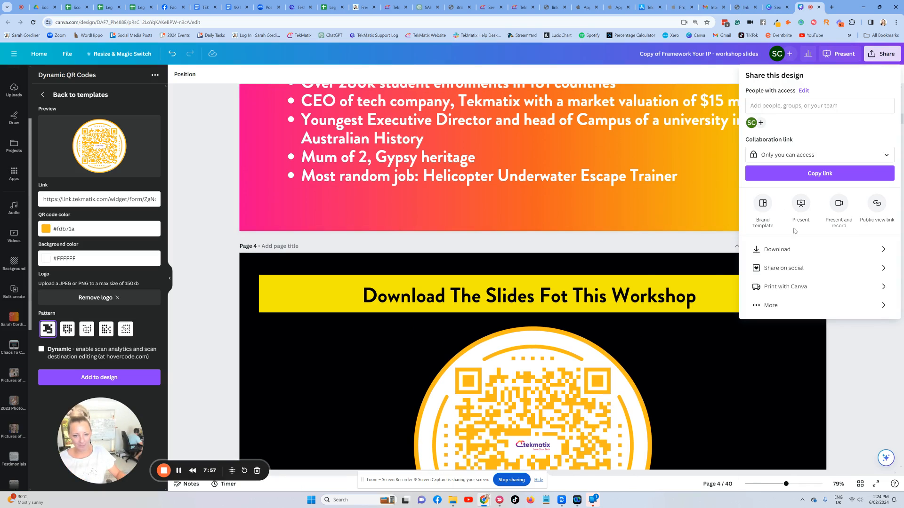
{"action": "left_click", "coordinate": [776, 249]}
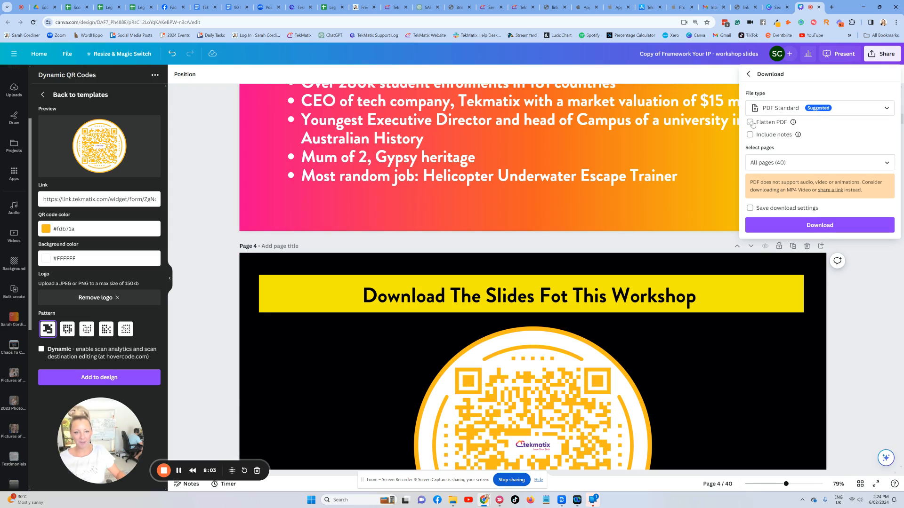
{"action": "left_click", "coordinate": [750, 122]}
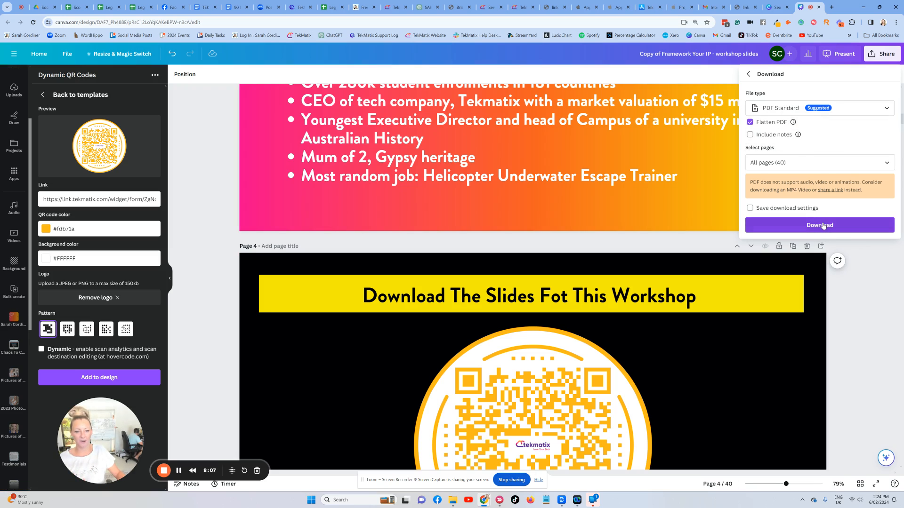
{"action": "mouse_move", "coordinate": [793, 122]}
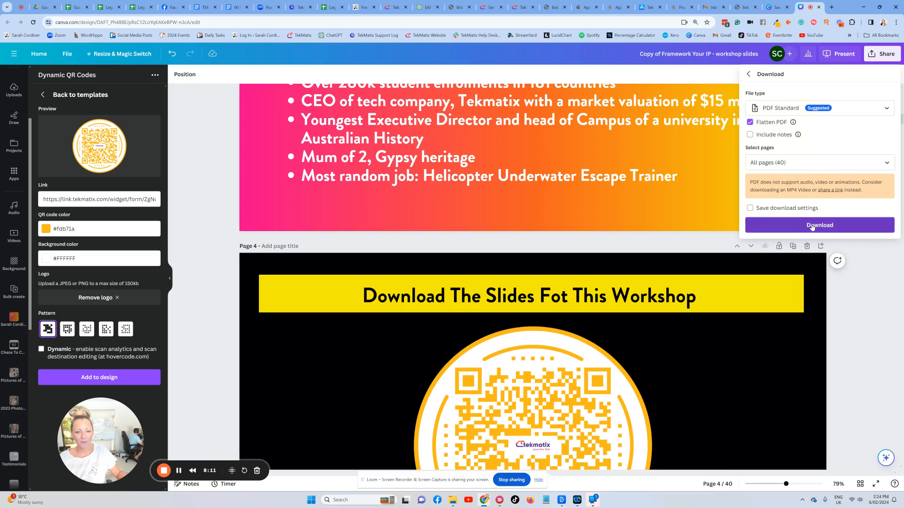
{"action": "left_click", "coordinate": [819, 225]}
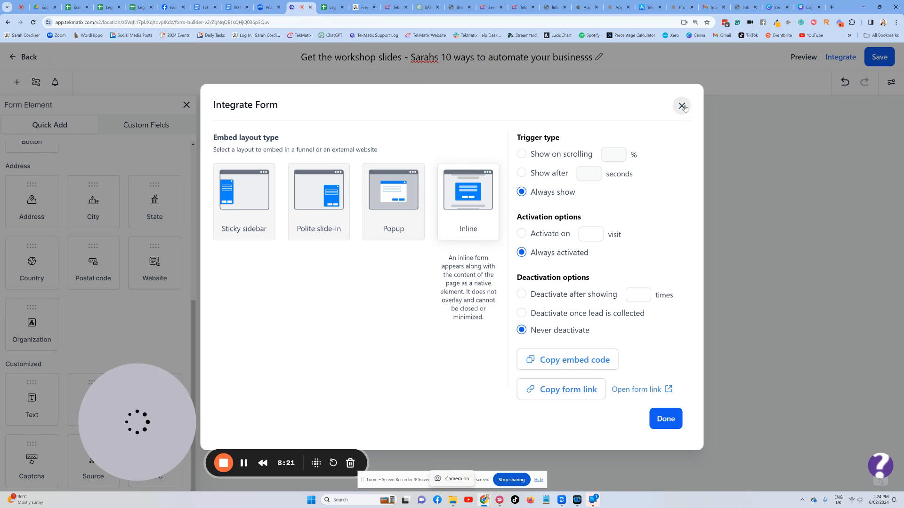
- Close Integrate Form and create a new workflow from scratch in Automated Workflows
{"action": "left_click", "coordinate": [683, 107]}
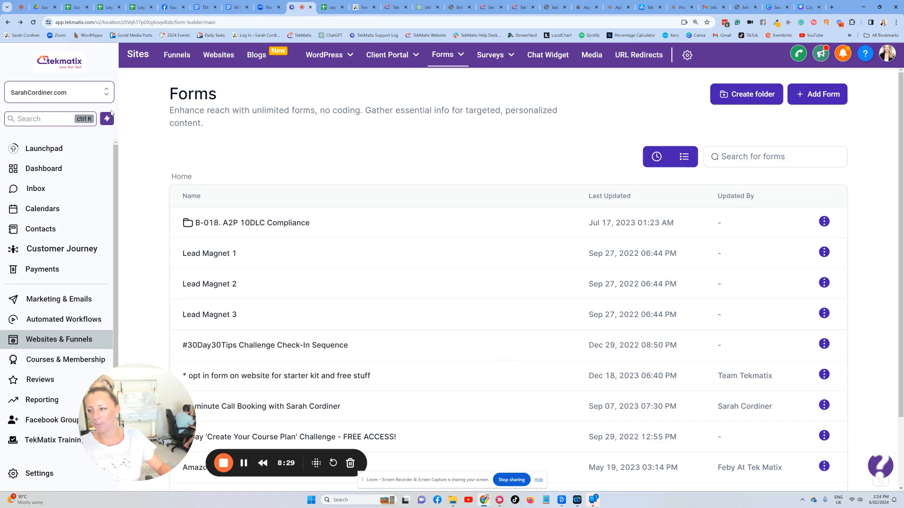
{"action": "left_click", "coordinate": [64, 319]}
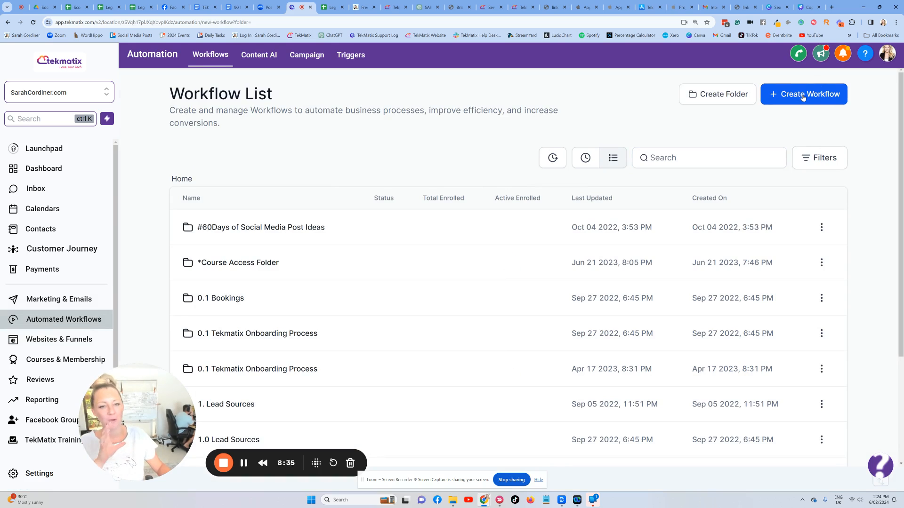
{"action": "left_click", "coordinate": [803, 94]}
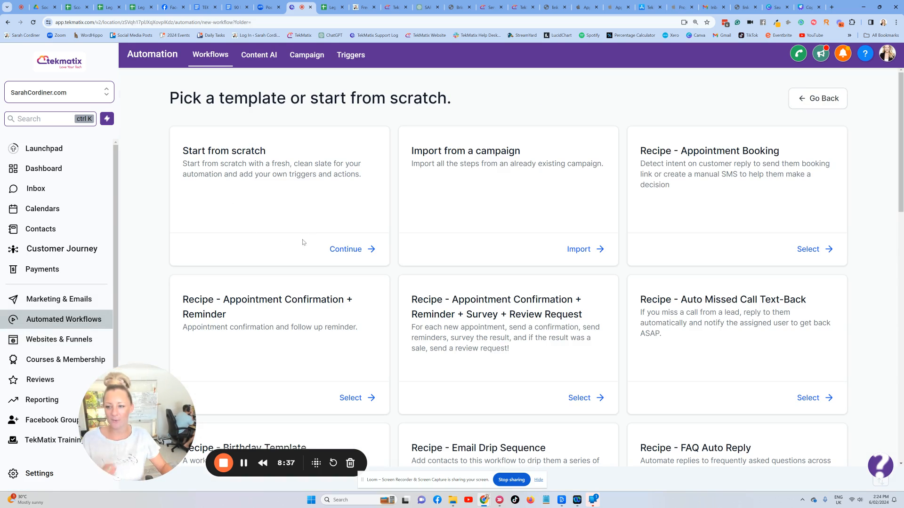
{"action": "left_click", "coordinate": [345, 249]}
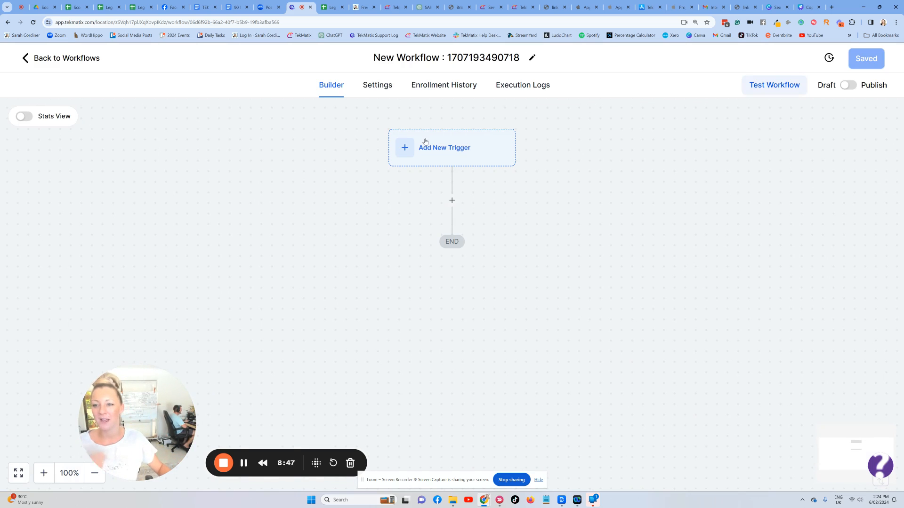
- Add a Form Submitted trigger named 'Form submitted - get slides'
{"action": "left_click", "coordinate": [451, 148]}
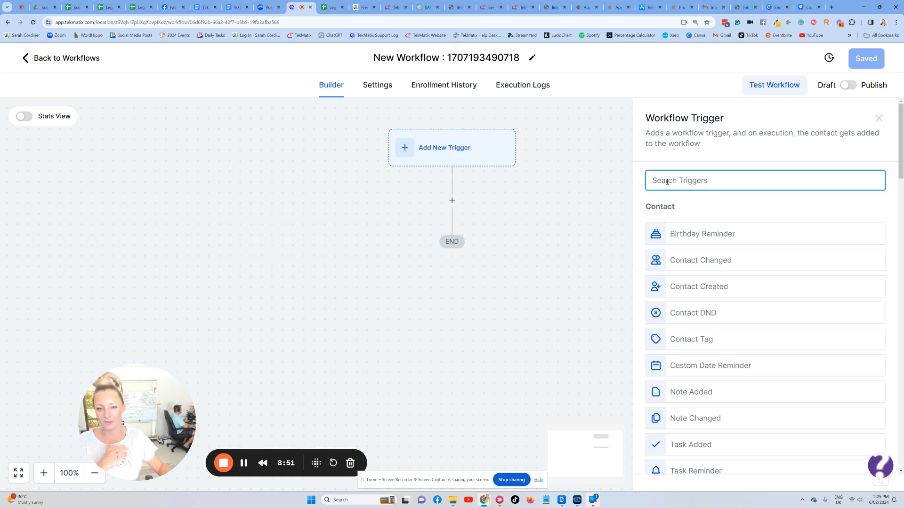
{"action": "type", "text": "form"}
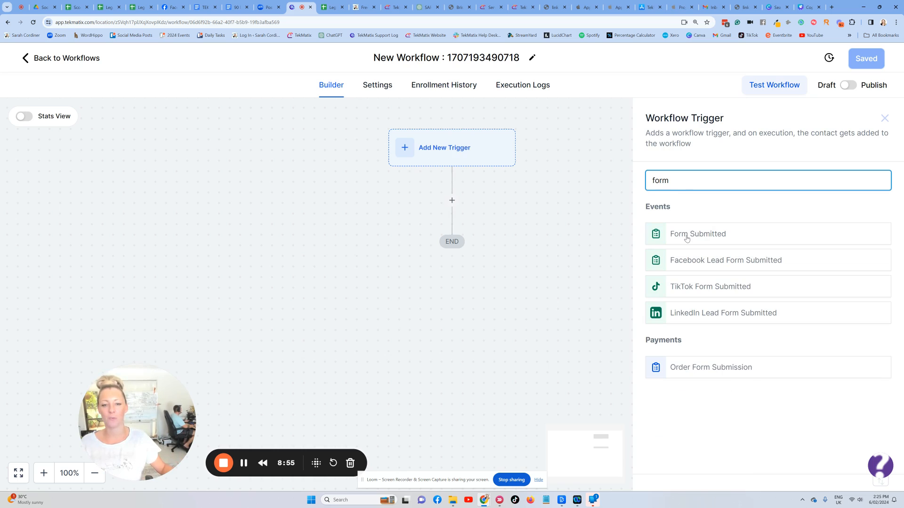
{"action": "left_click", "coordinate": [698, 233]}
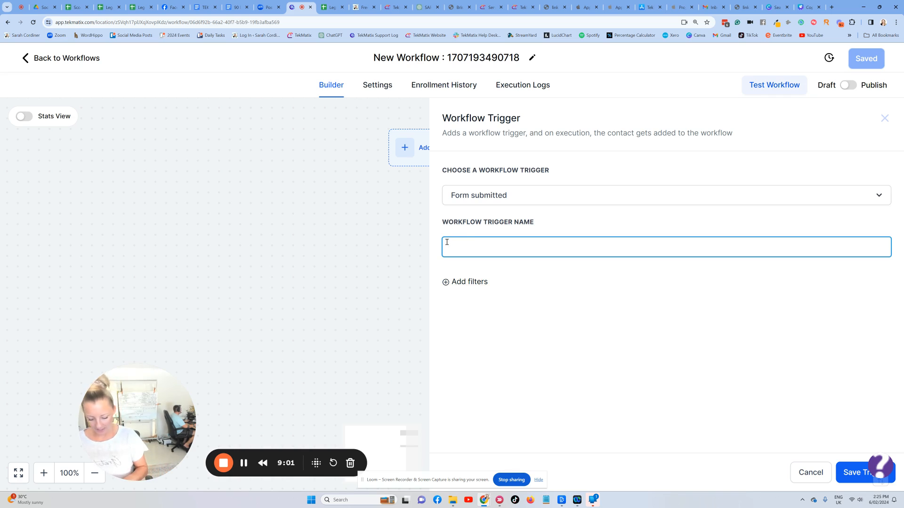
{"action": "type", "text": "Form"}
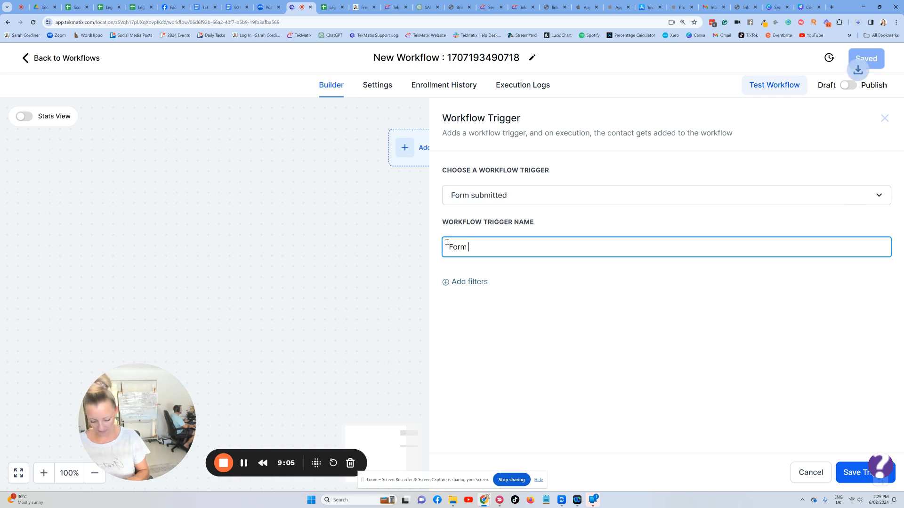
{"action": "type", "text": "submitted - get slides"}
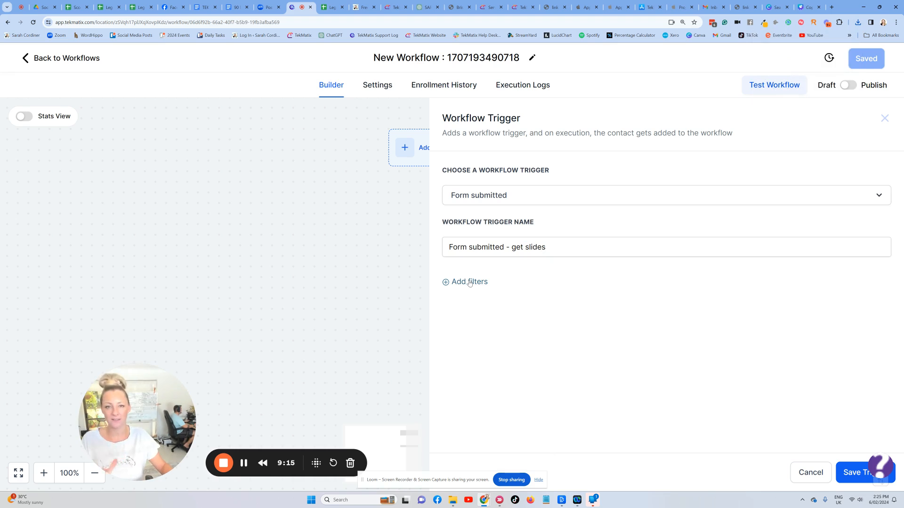
{"action": "mouse_move", "coordinate": [469, 285]}
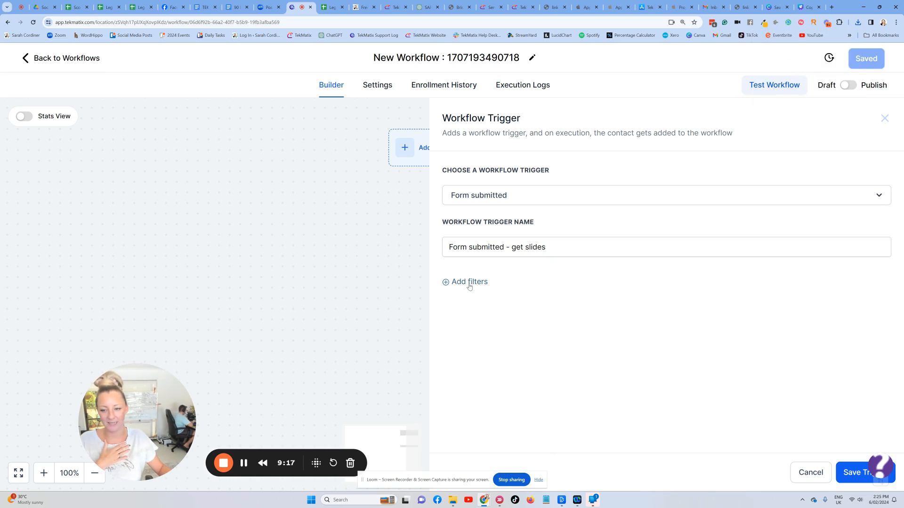
- Filter the trigger so Form is the workshop slides form
{"action": "left_click", "coordinate": [469, 282]}
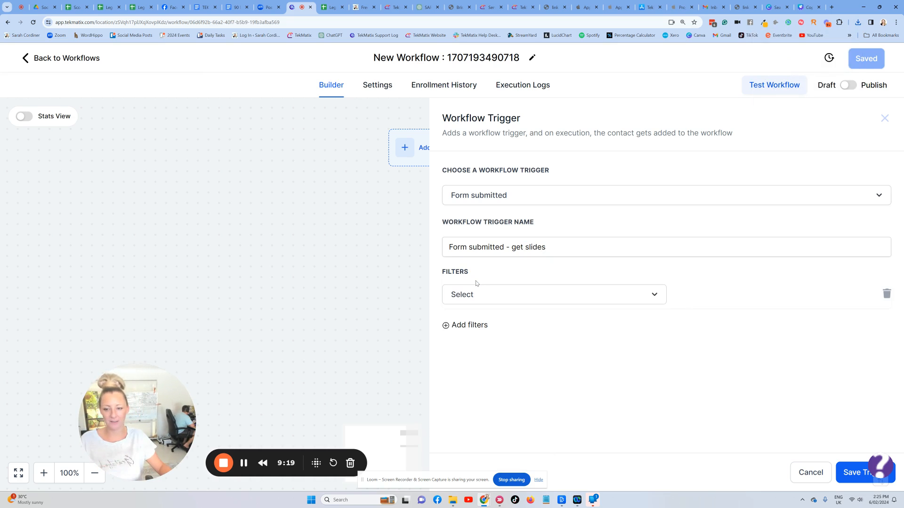
{"action": "left_click", "coordinate": [552, 295]}
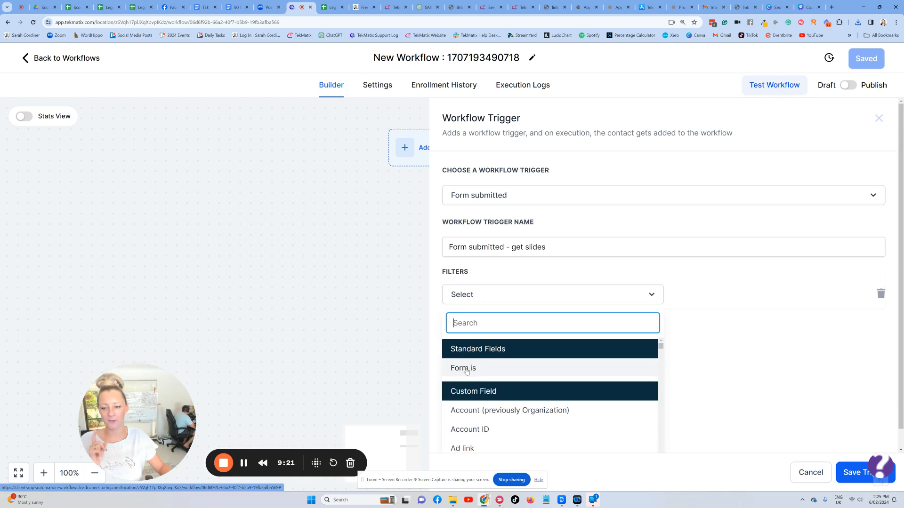
{"action": "left_click", "coordinate": [463, 367]}
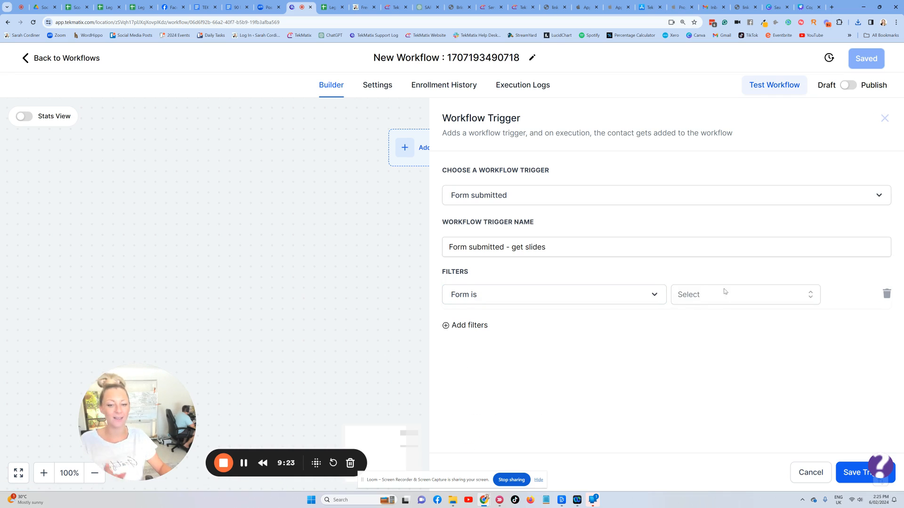
{"action": "left_click", "coordinate": [744, 295]}
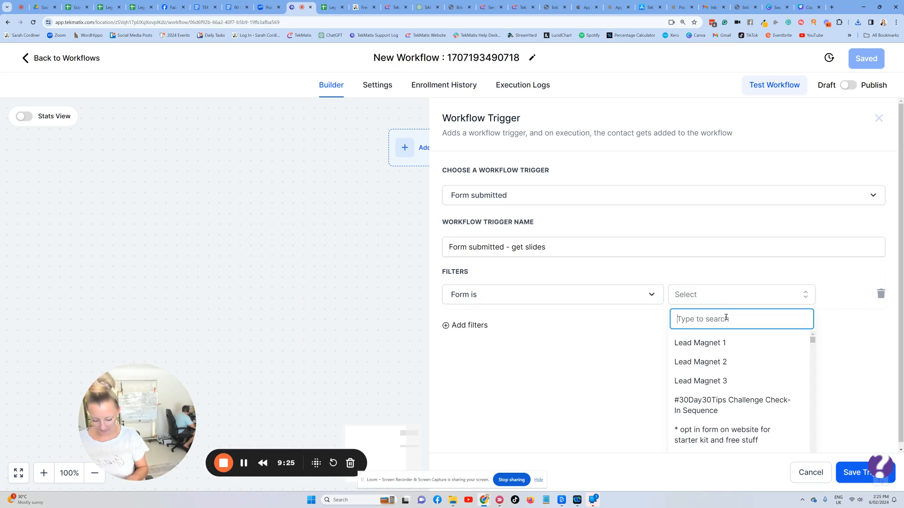
{"action": "type", "text": "slide"}
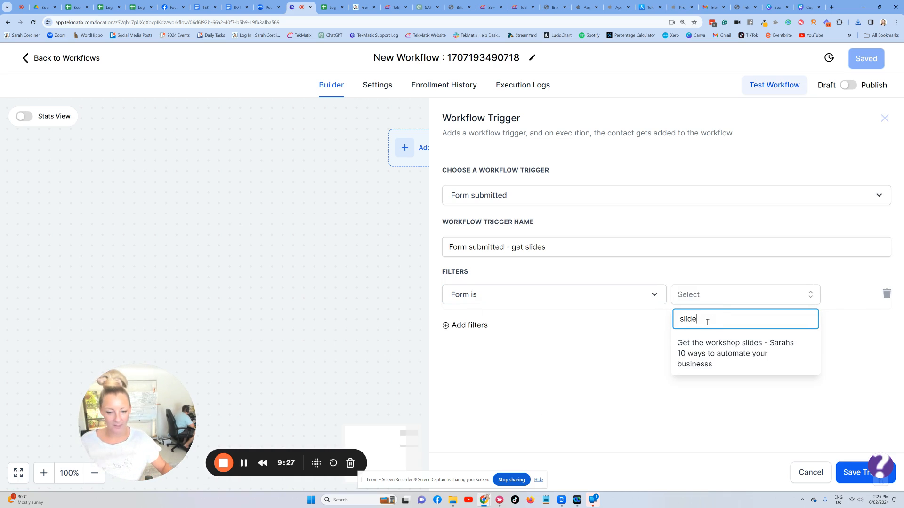
{"action": "left_click", "coordinate": [735, 354]}
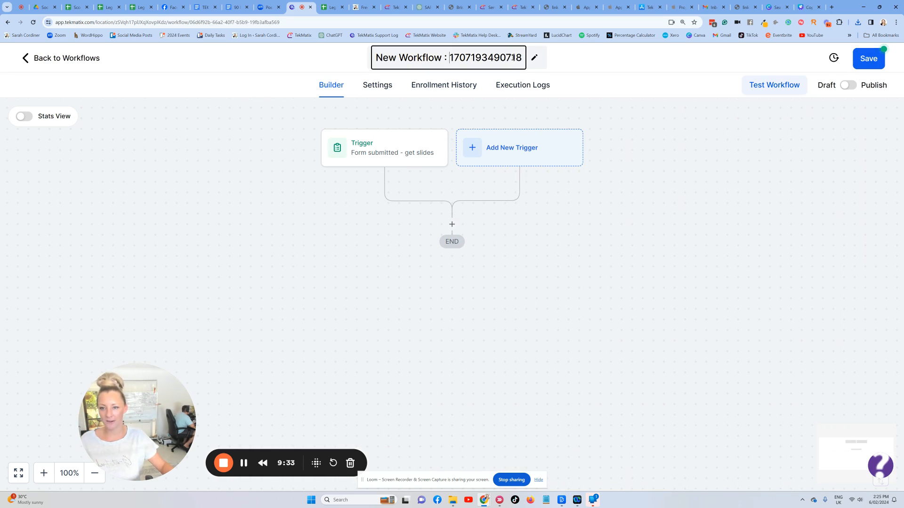
- Rename the workflow 'Get the workshop slides for 10 ways to automate your business'
{"action": "triple_click", "coordinate": [448, 57]}
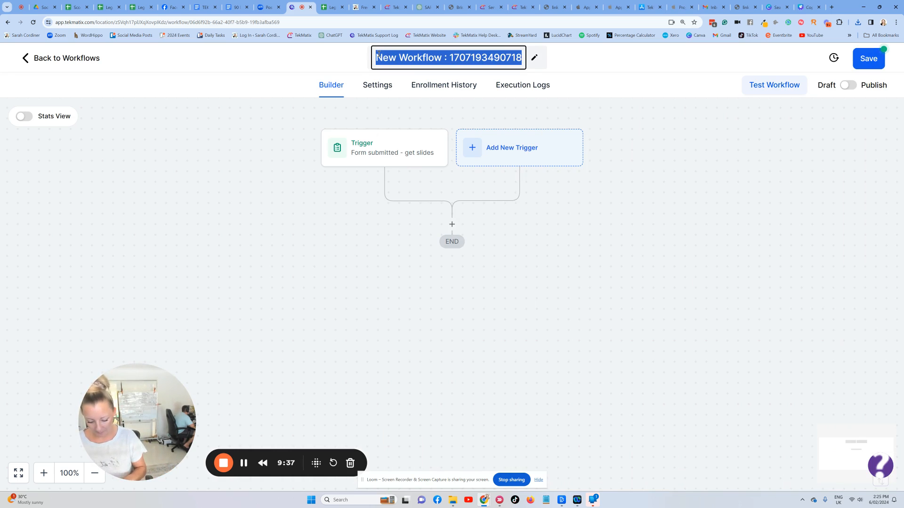
{"action": "type", "text": "Get the"}
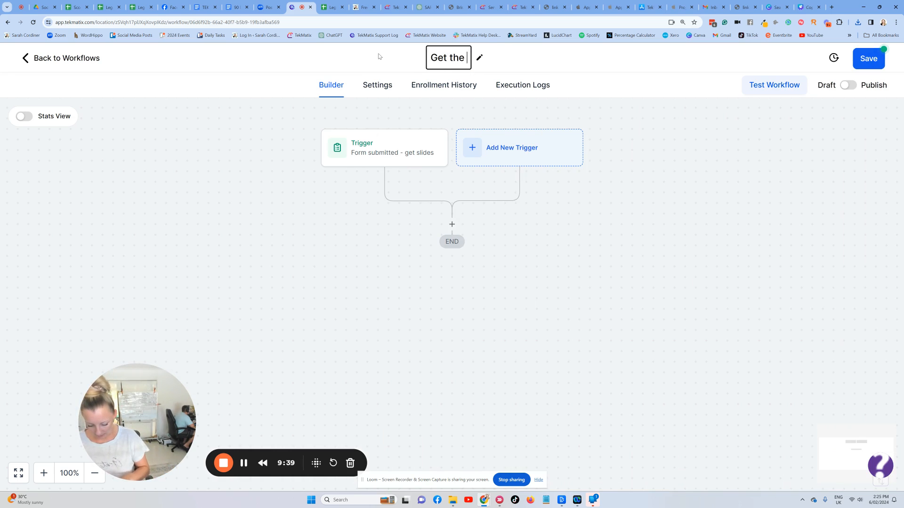
{"action": "type", "text": "workshop slides"}
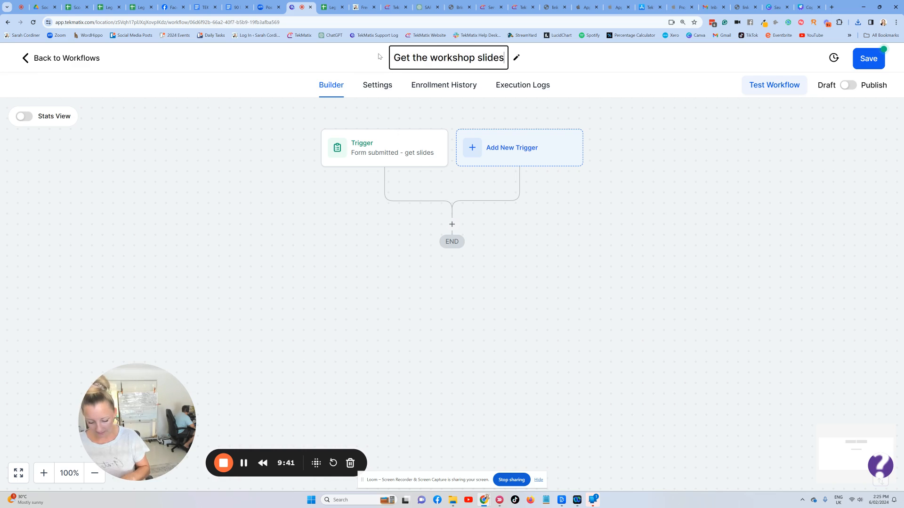
{"action": "type", "text": "for 10 way"}
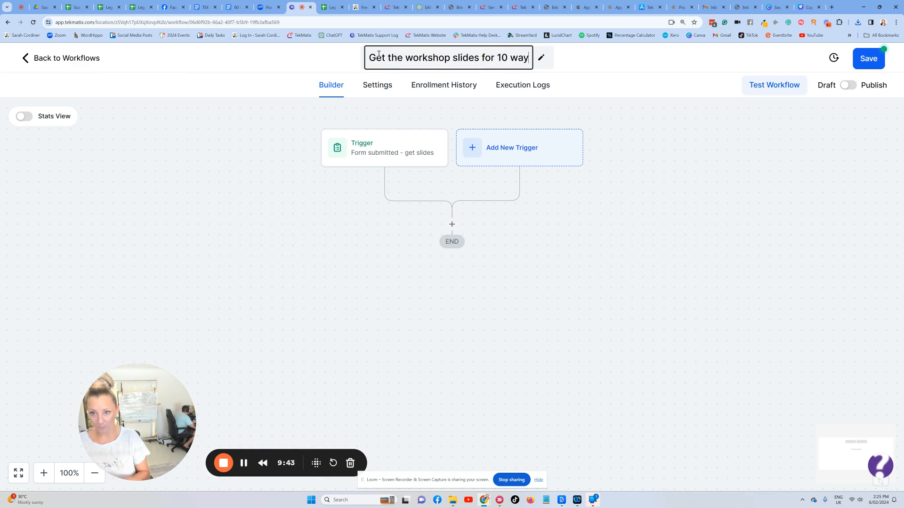
{"action": "type", "text": "ys to automa"}
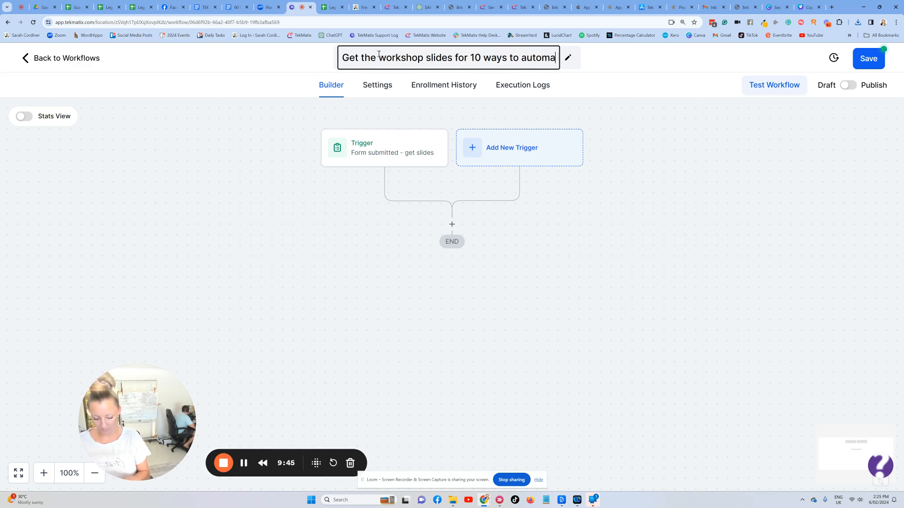
{"action": "type", "text": "your business"}
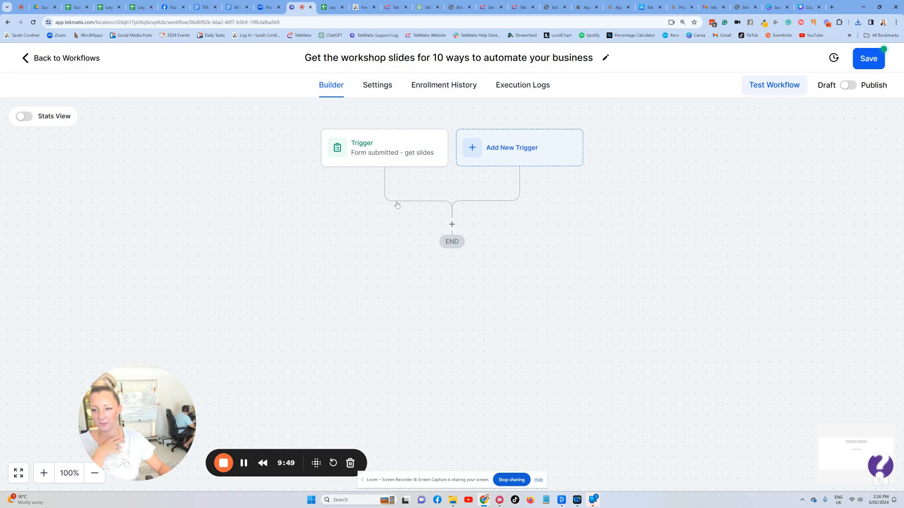
- Add an Add Contact Tag action after the trigger
{"action": "left_click", "coordinate": [452, 224]}
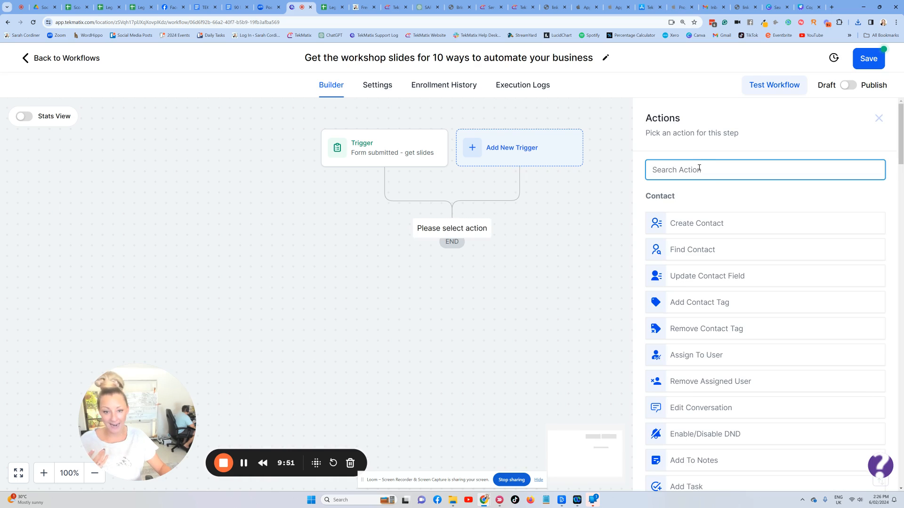
{"action": "type", "text": "tag"}
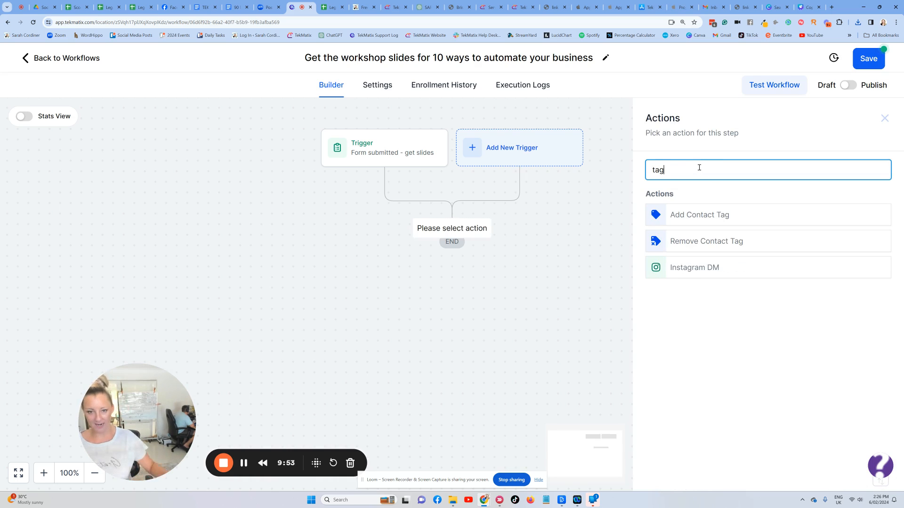
{"action": "left_click", "coordinate": [699, 214]}
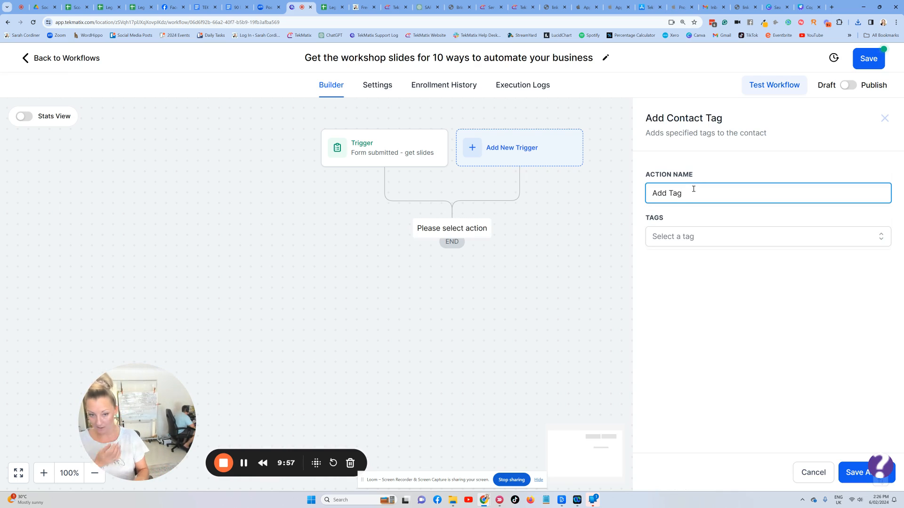
- Name the action 'Tag - opted in to get slides', create the opted-in tag, and save
{"action": "type", "text": "T"}
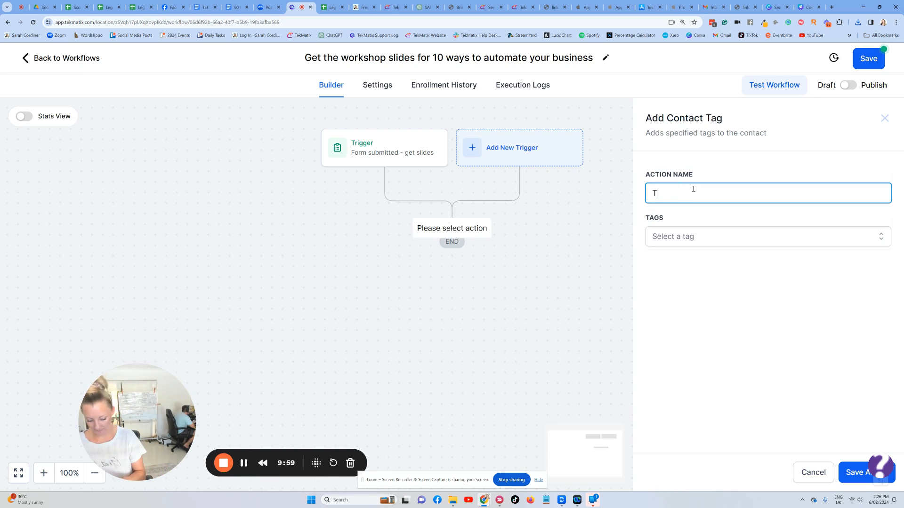
{"action": "type", "text": "ag -"}
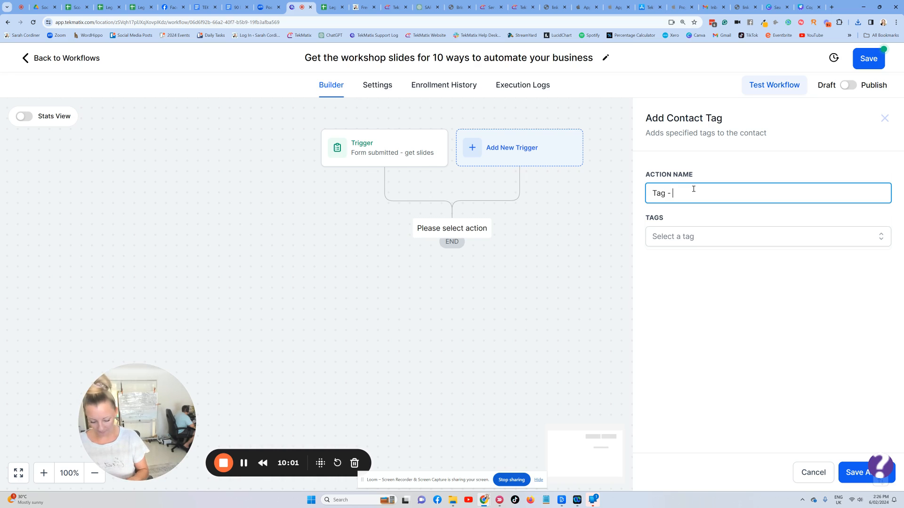
{"action": "type", "text": "opted in to get sl"}
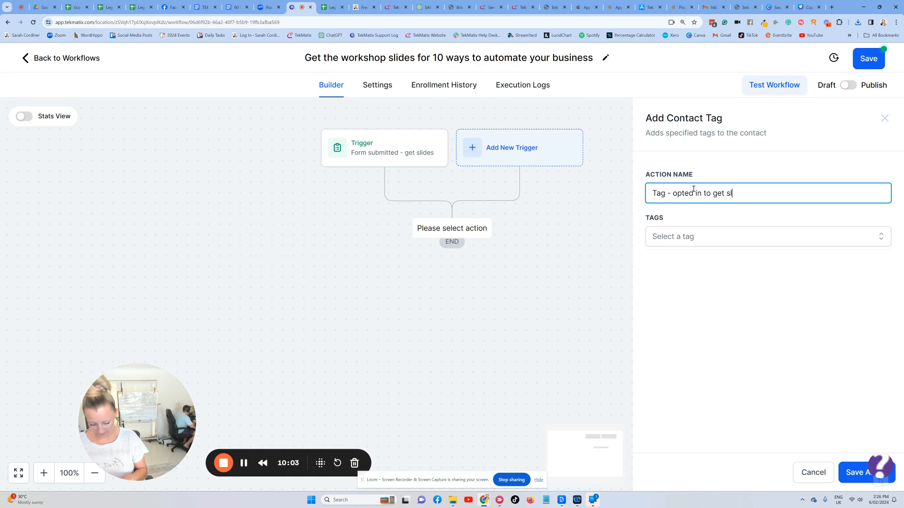
{"action": "left_click", "coordinate": [767, 236]}
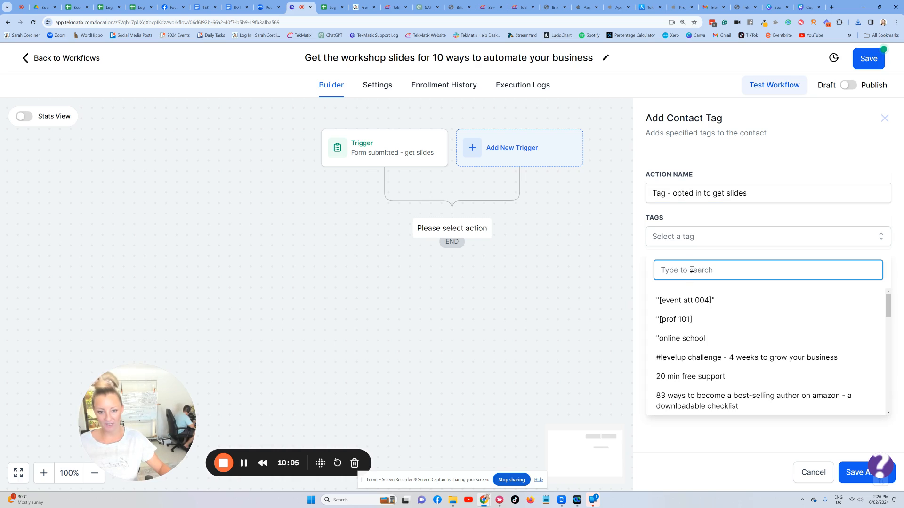
{"action": "type", "text": "Opted in to get the slides for 20 ways to automate your busi"}
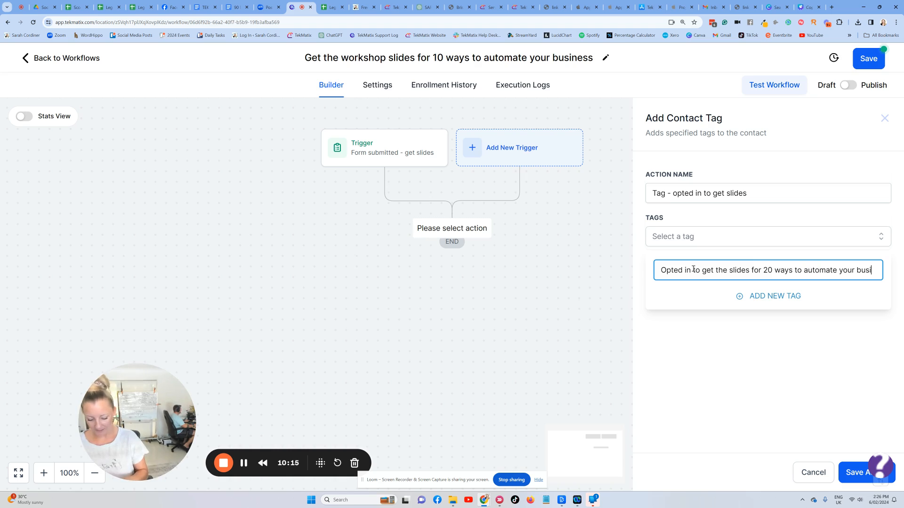
{"action": "left_click", "coordinate": [775, 296]}
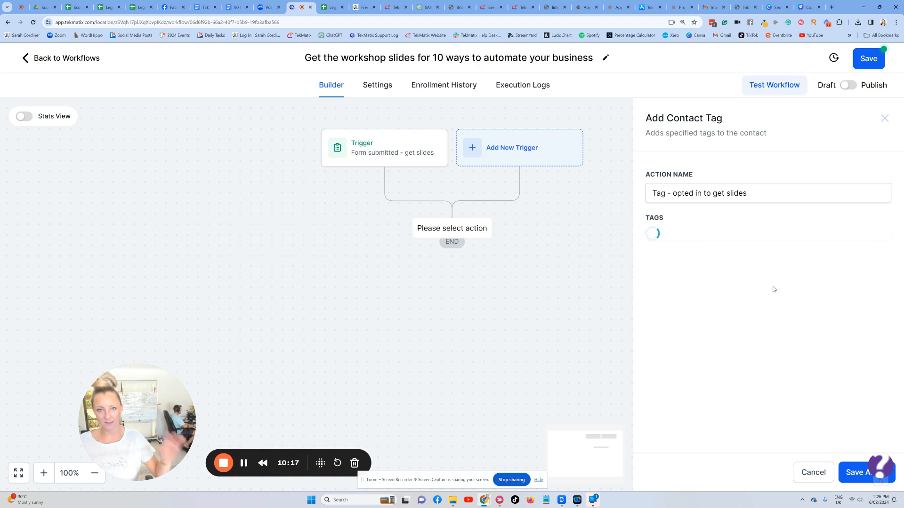
{"action": "left_click", "coordinate": [749, 237]}
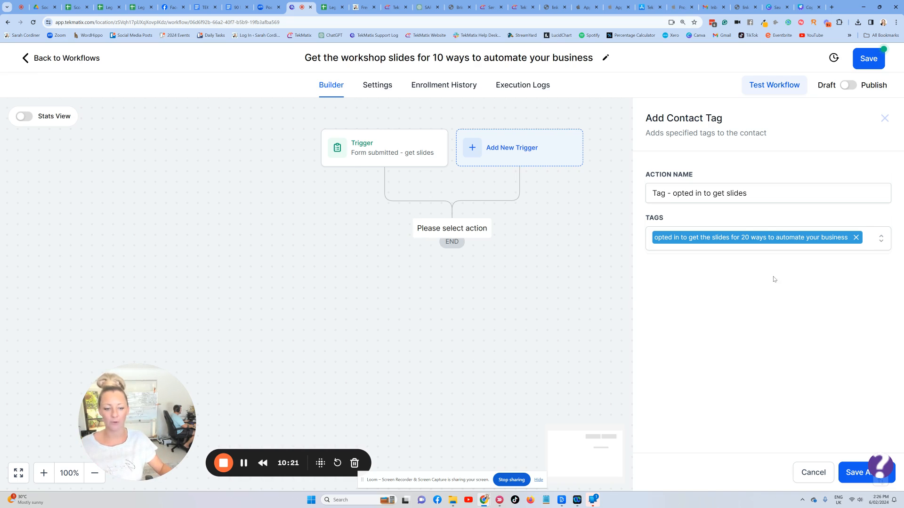
{"action": "left_click", "coordinate": [858, 472]}
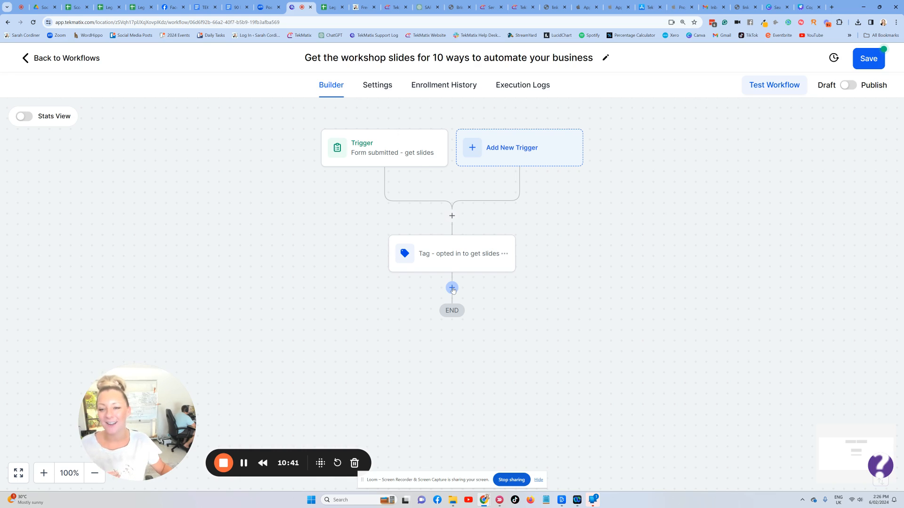
{"action": "mouse_move", "coordinate": [490, 249]}
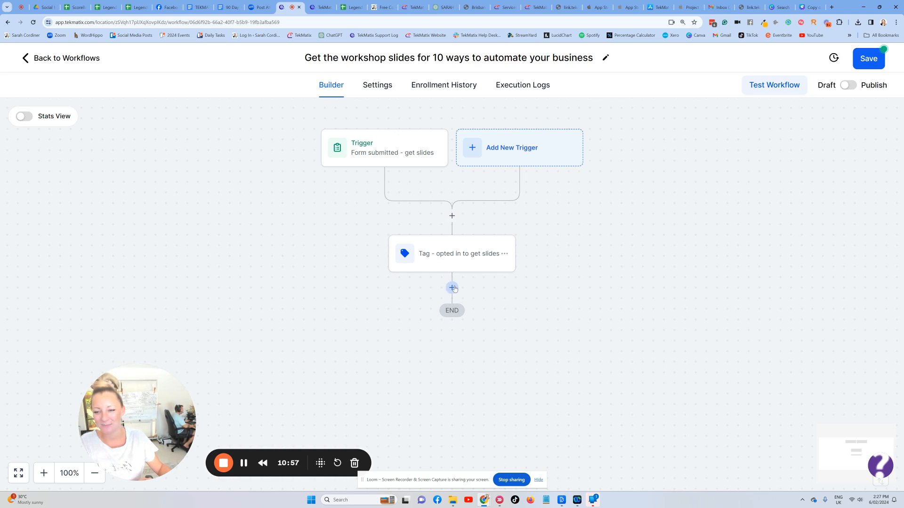
- Add a Send Email action, leave the template unselected, and scroll to Message
{"action": "type", "text": "email"}
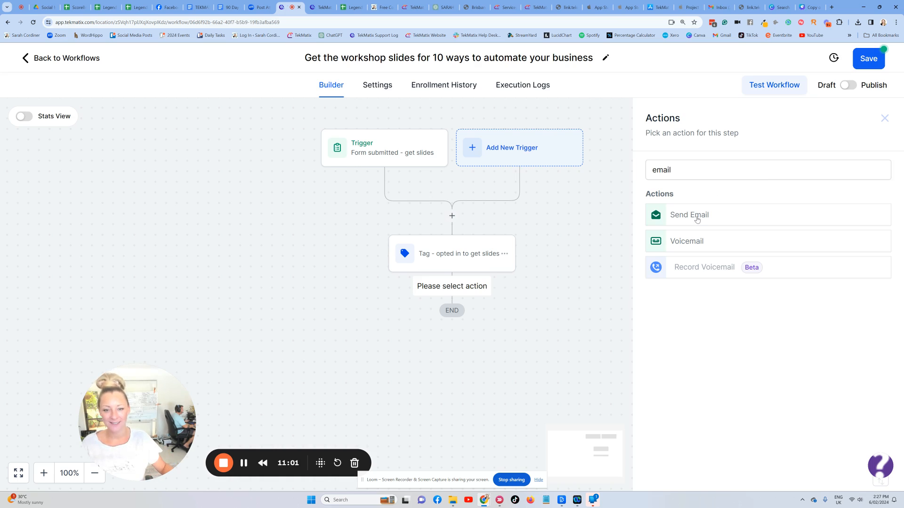
{"action": "left_click", "coordinate": [688, 214]}
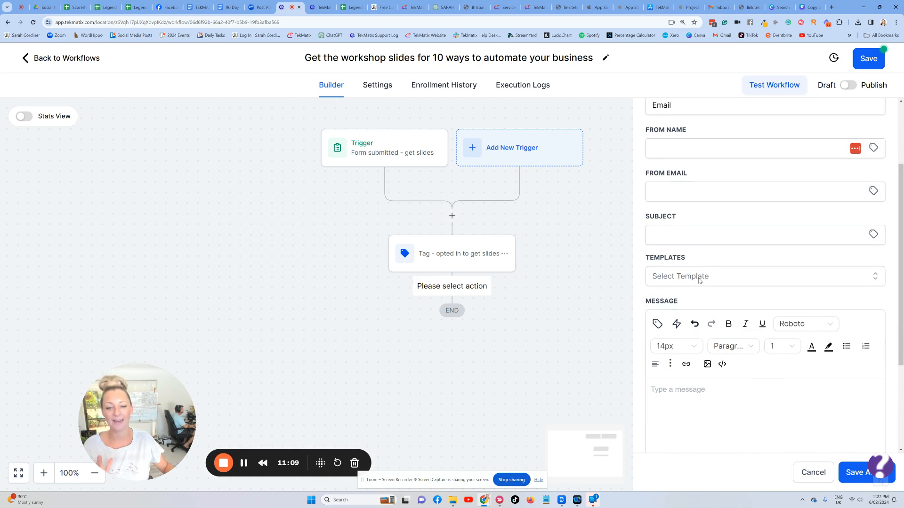
{"action": "left_click", "coordinate": [764, 276]}
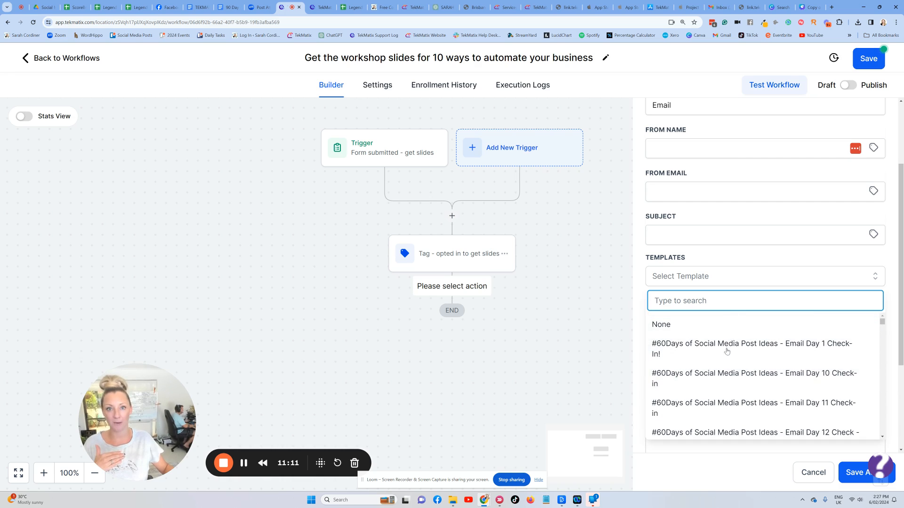
{"action": "left_click", "coordinate": [661, 324]}
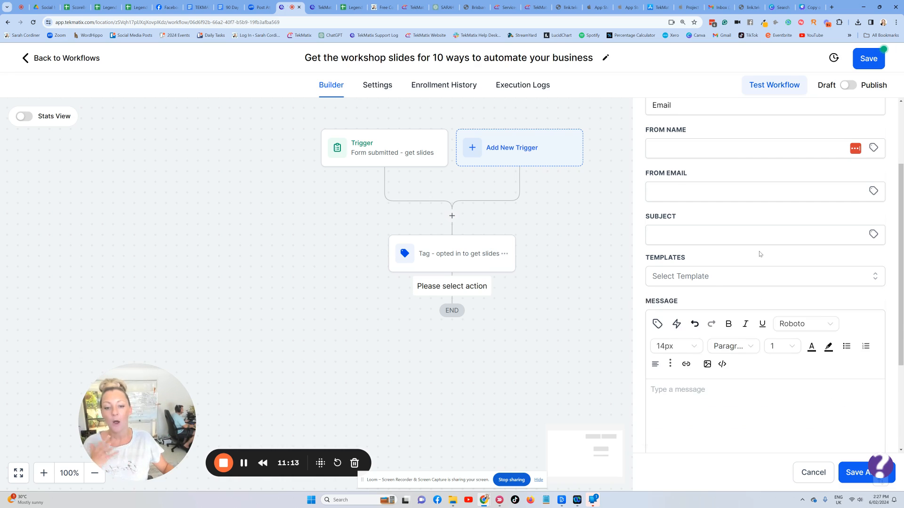
{"action": "scroll", "scroll_direction": "down", "scroll_amount": 3}
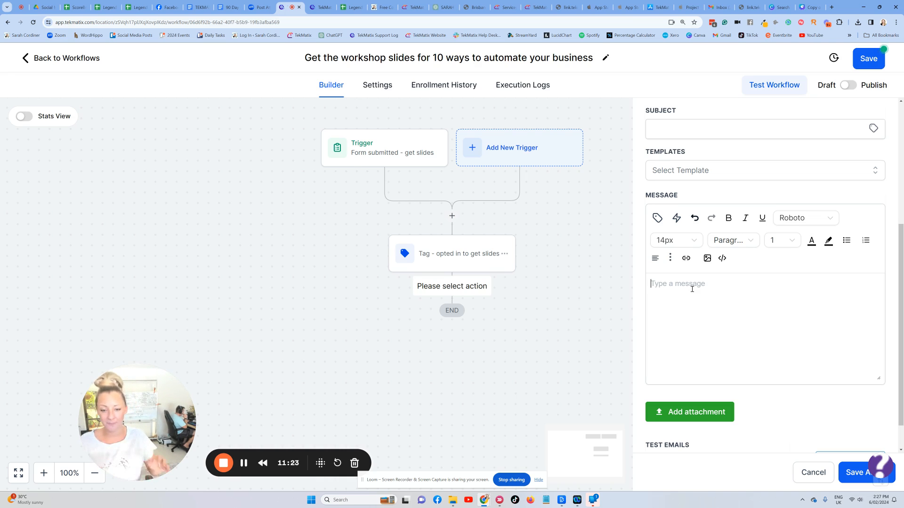
- Greet the contact by first name and offer their copy of the workshop slides
{"action": "type", "text": "Hi"}
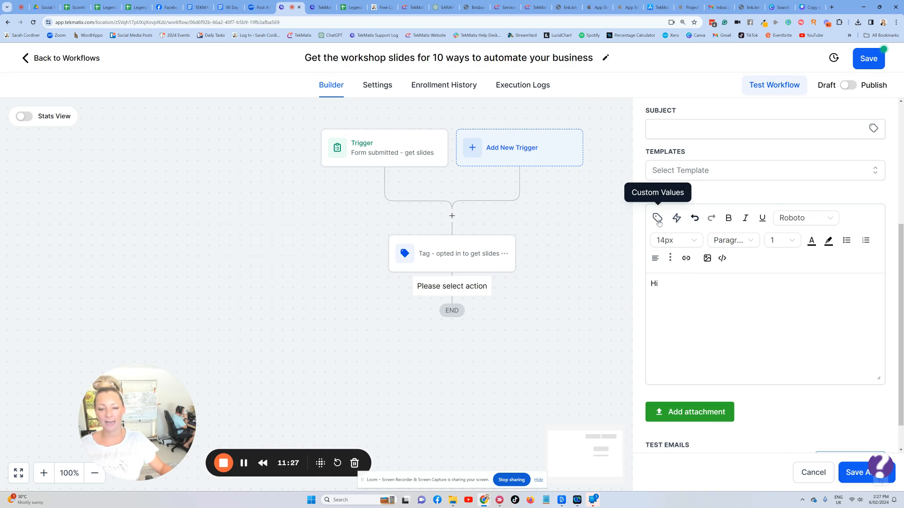
{"action": "left_click", "coordinate": [657, 217]}
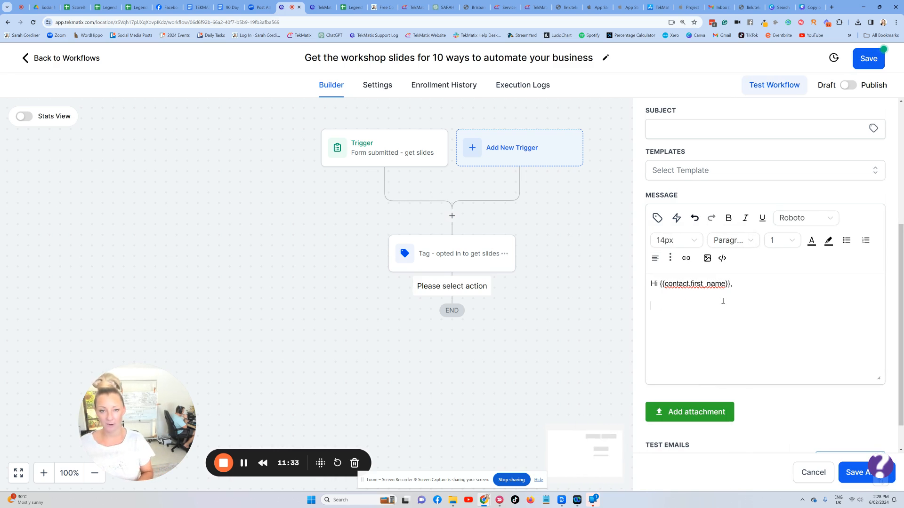
{"action": "type", "text": "Here is"}
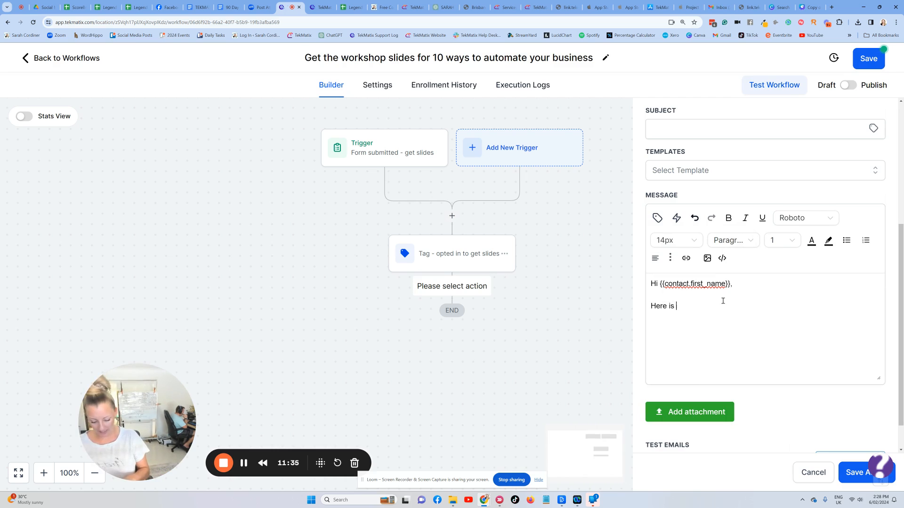
{"action": "type", "text": "your"}
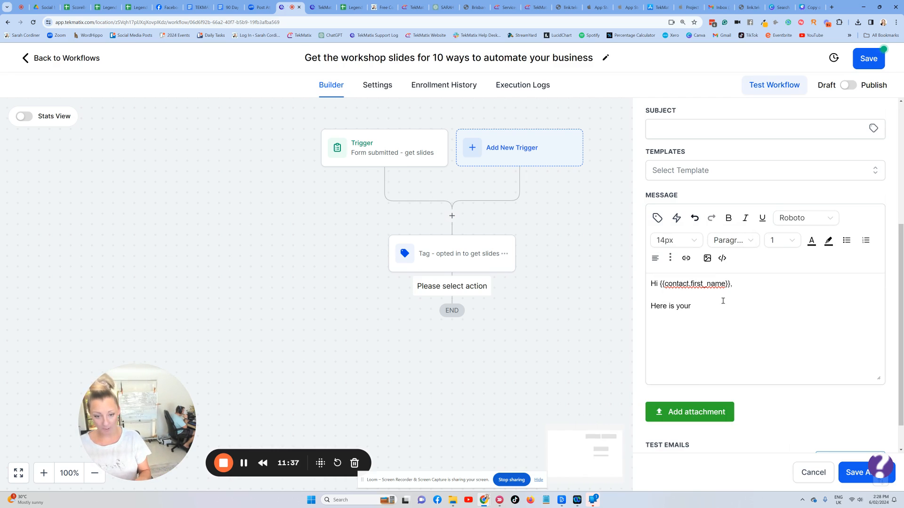
{"action": "type", "text": "copy"}
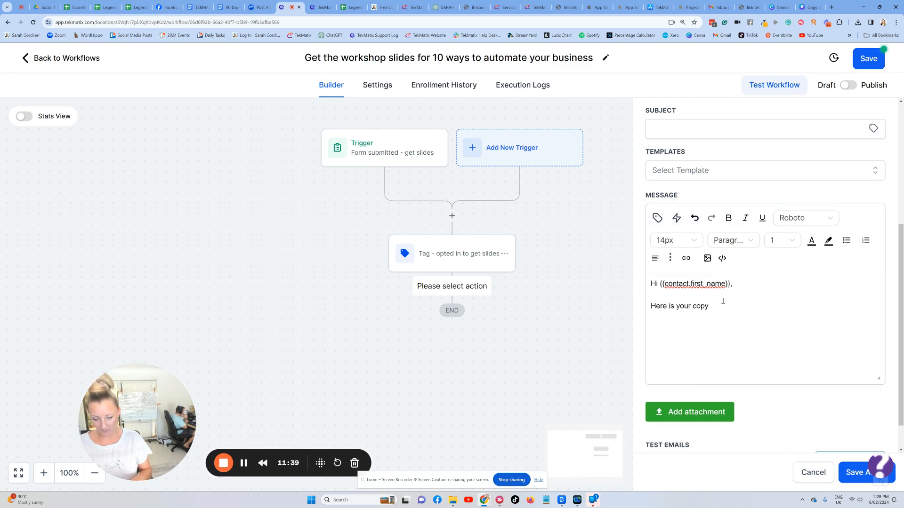
{"action": "type", "text": "of the slides fr"}
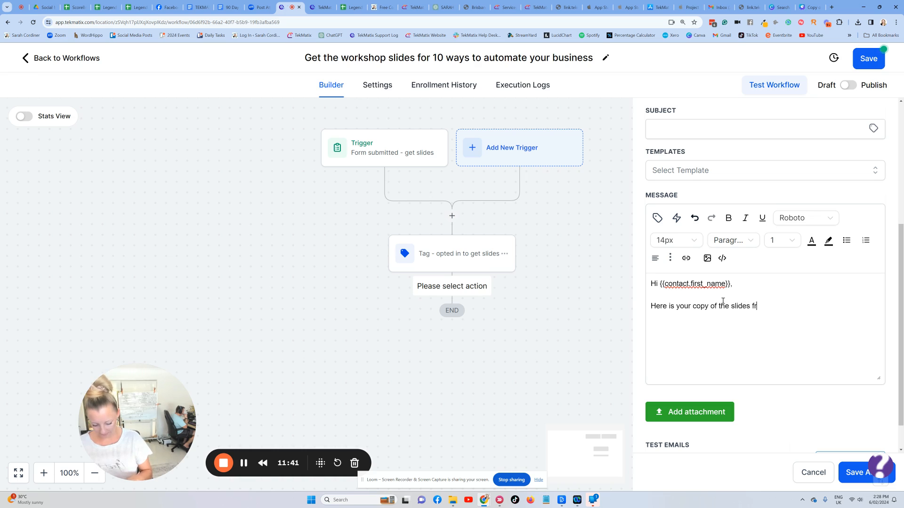
{"action": "type", "text": "om this workshop:"}
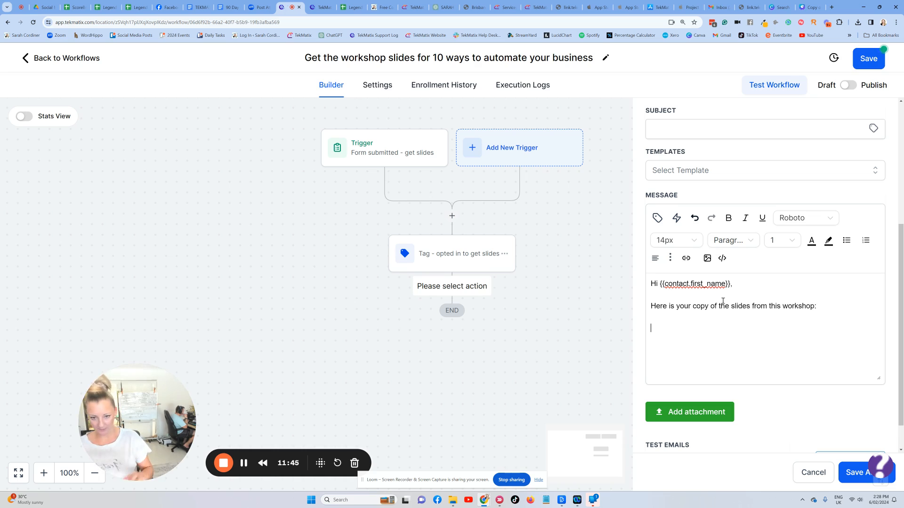
- Invite questions, sign off 'Sarah x', and save the workflow
{"action": "type", "text": "If"}
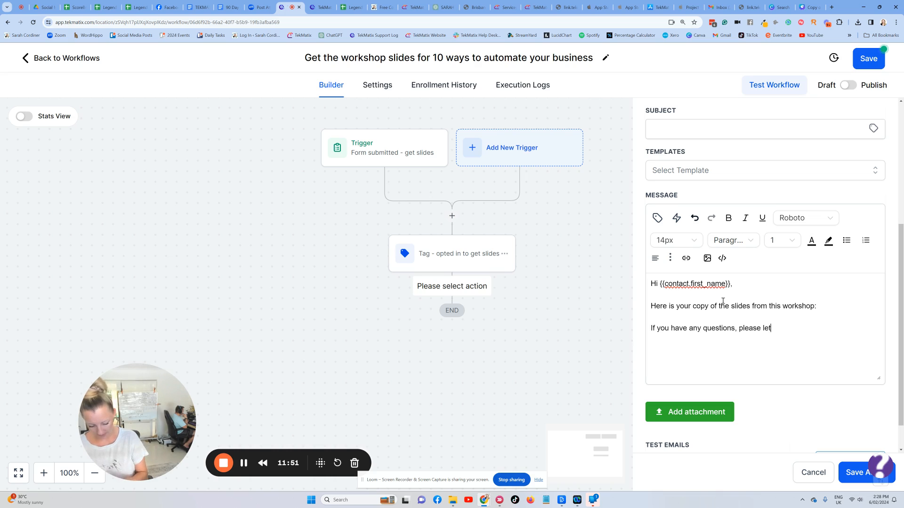
{"action": "type", "text": "me know."}
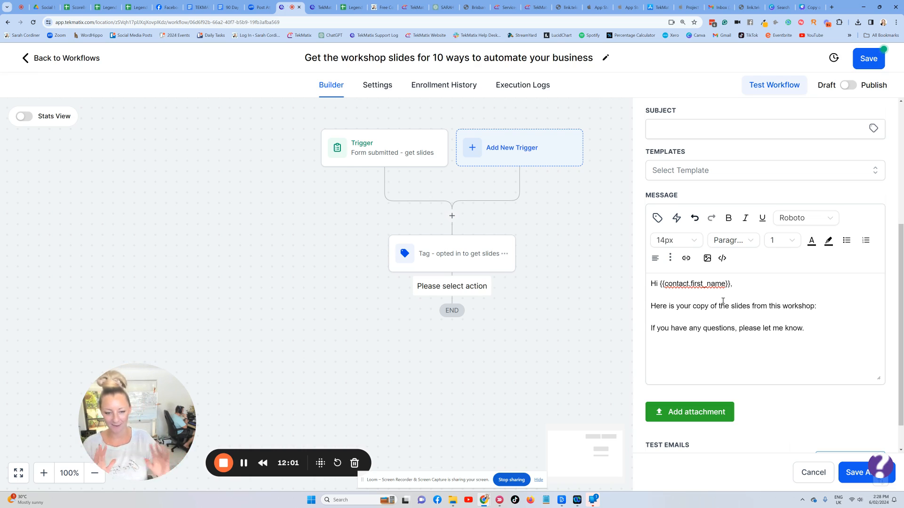
{"action": "type", "text": "Sar"}
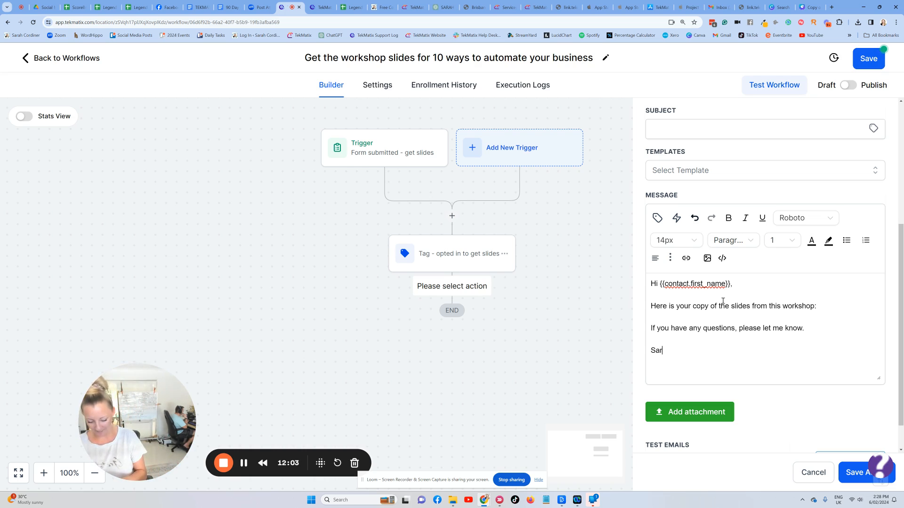
{"action": "type", "text": "ah x"}
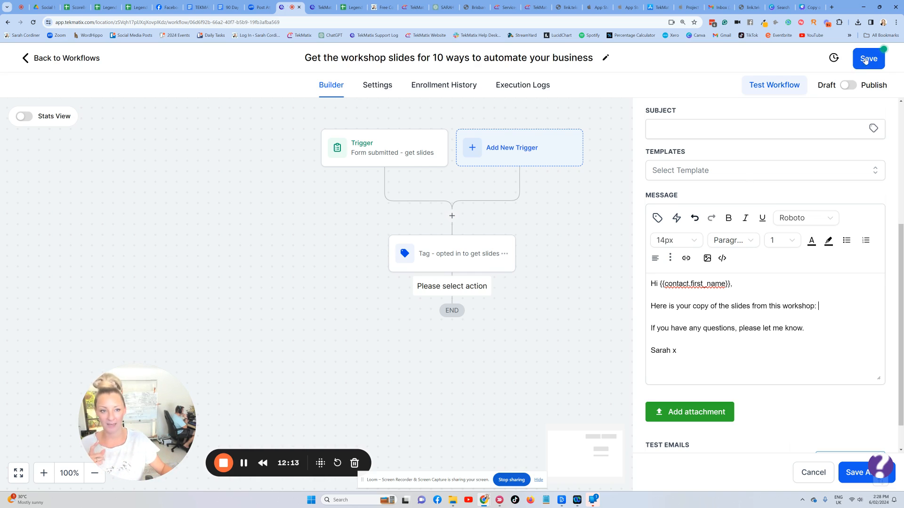
{"action": "left_click", "coordinate": [867, 59]}
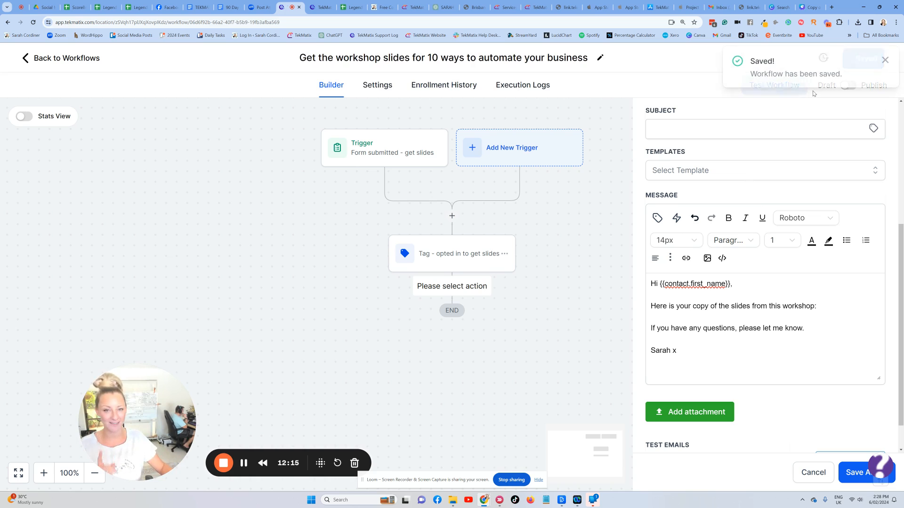
- Confirm the slides PDF downloaded, open Canva's Share panel, and return to TekMatix
{"action": "right_click", "coordinate": [293, 7]}
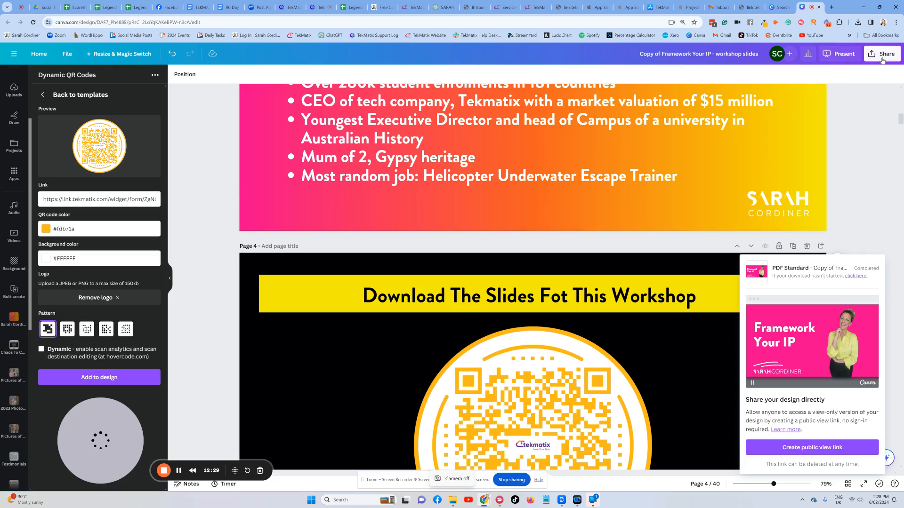
{"action": "left_click", "coordinate": [883, 54]}
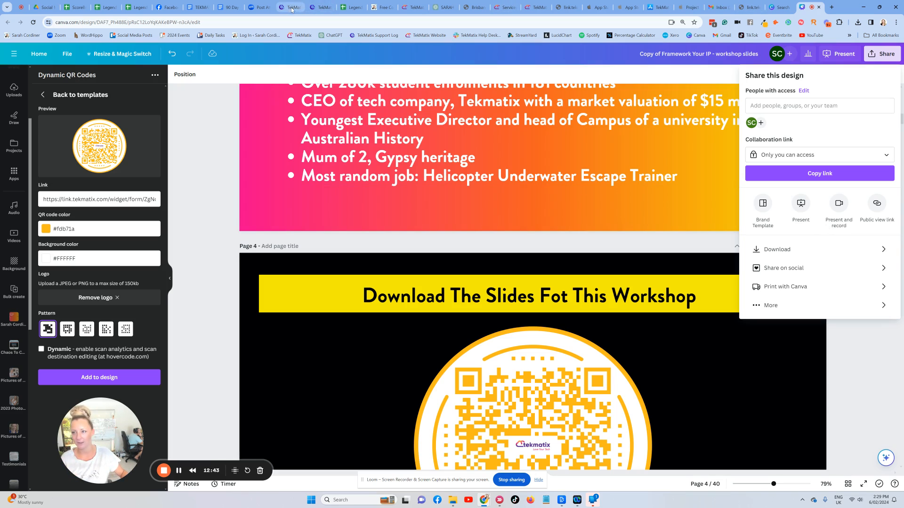
{"action": "left_click", "coordinate": [291, 7]}
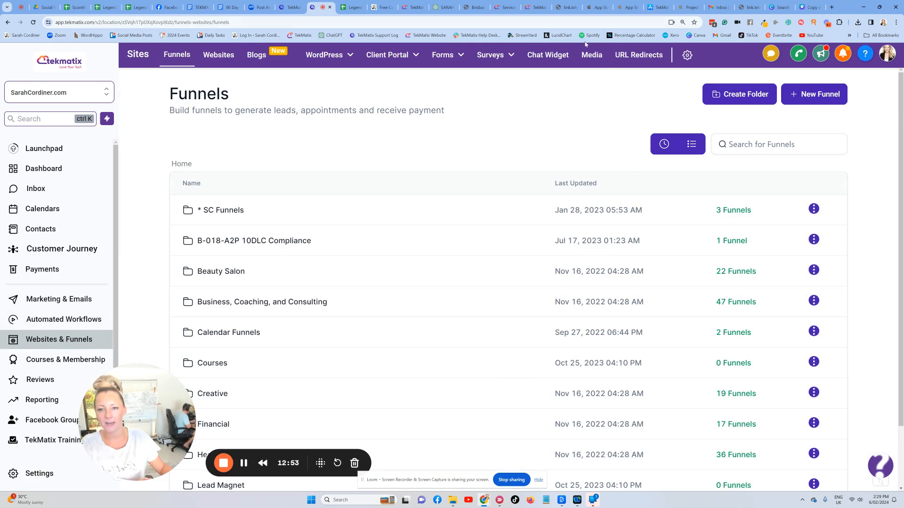
- Upload the workshop slides PDF to the media library and copy its link
{"action": "left_click", "coordinate": [590, 55]}
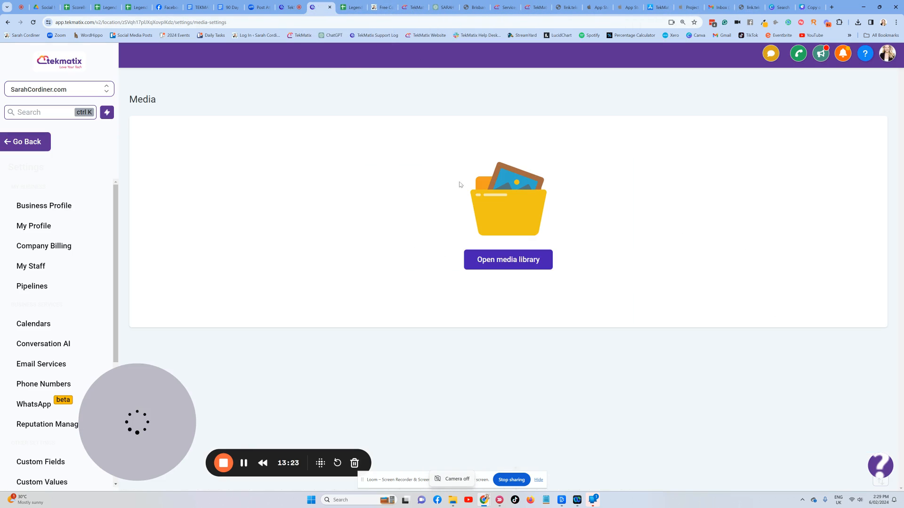
{"action": "left_click", "coordinate": [507, 259]}
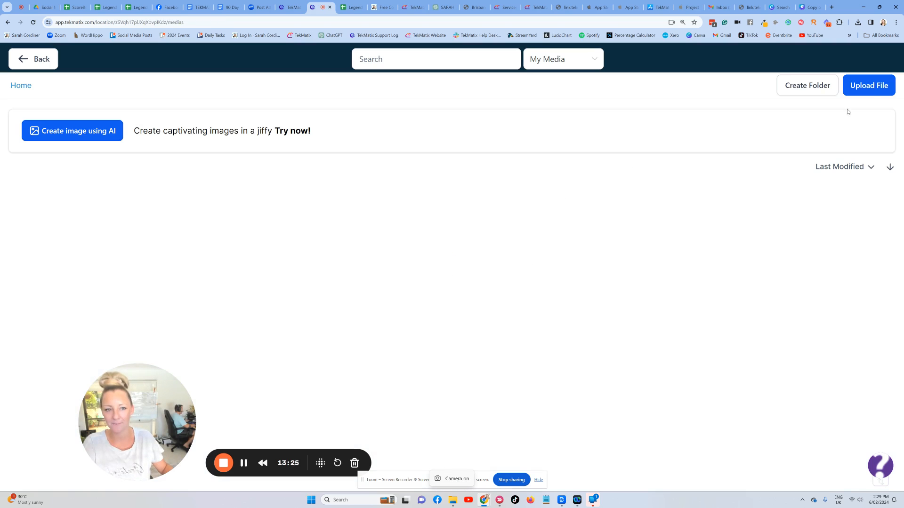
{"action": "left_click", "coordinate": [868, 86]}
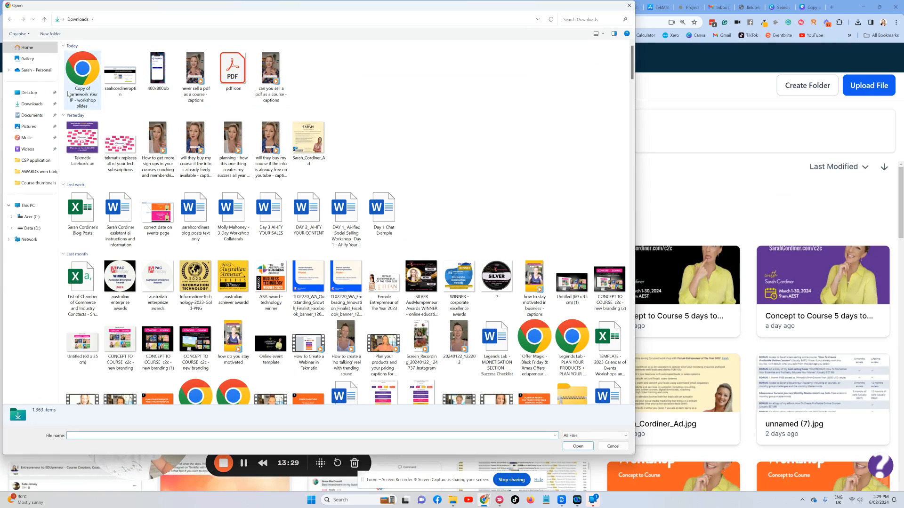
{"action": "mouse_move", "coordinate": [82, 74]}
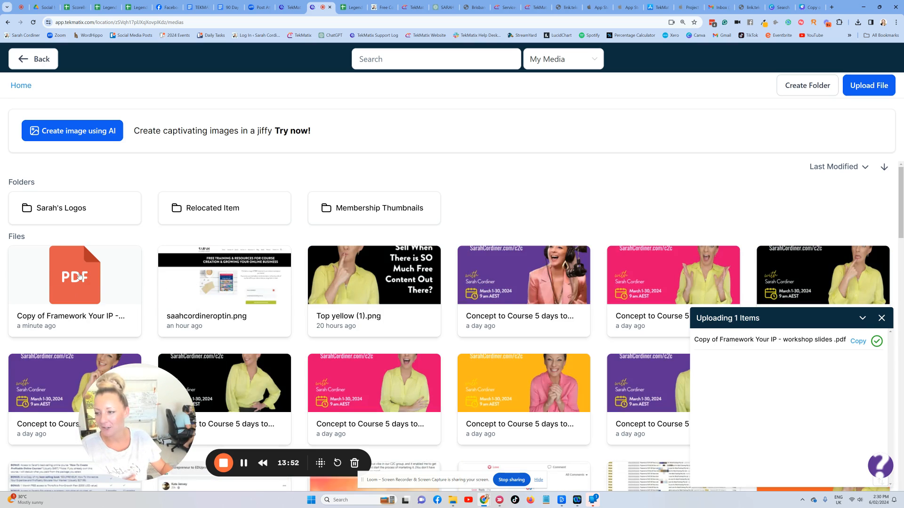
{"action": "right_click", "coordinate": [75, 275]}
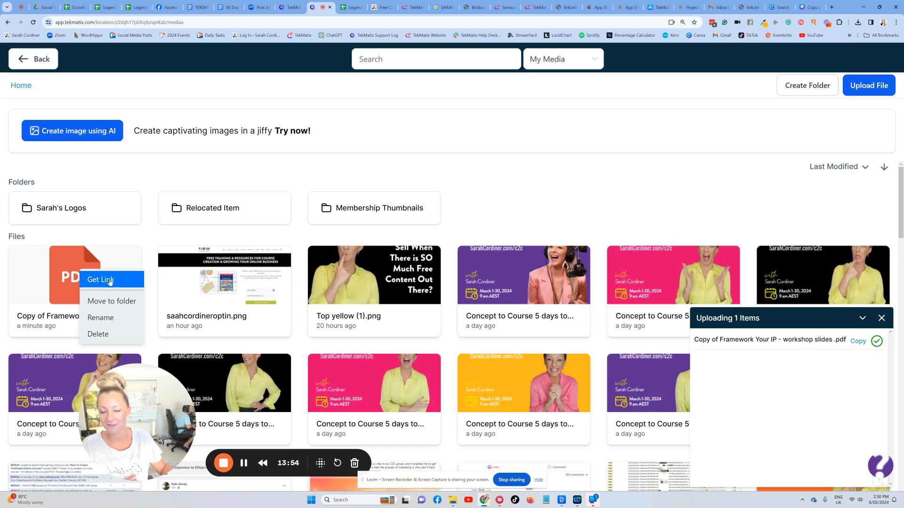
{"action": "left_click", "coordinate": [100, 279]}
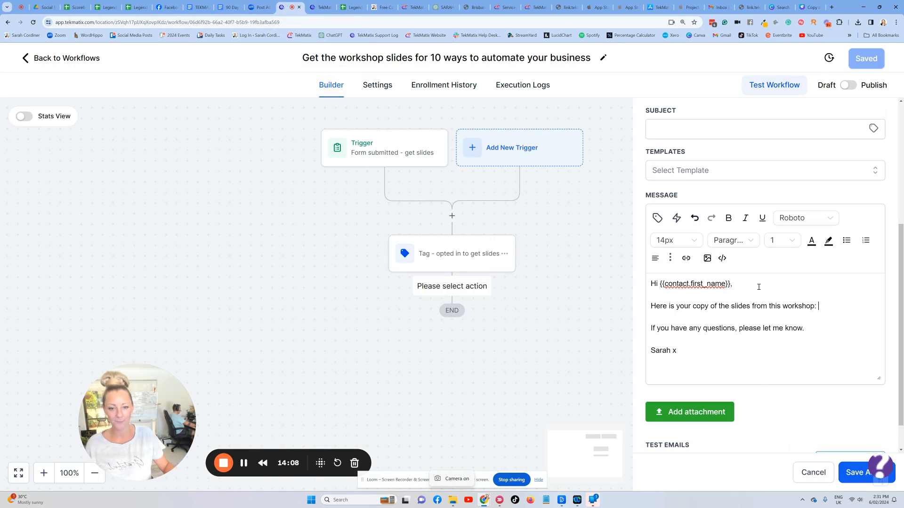
- Add bold 'CLICK TO DOWNLOAD' text to the email's slides line
{"action": "type", "text": "DOWNLOAD"}
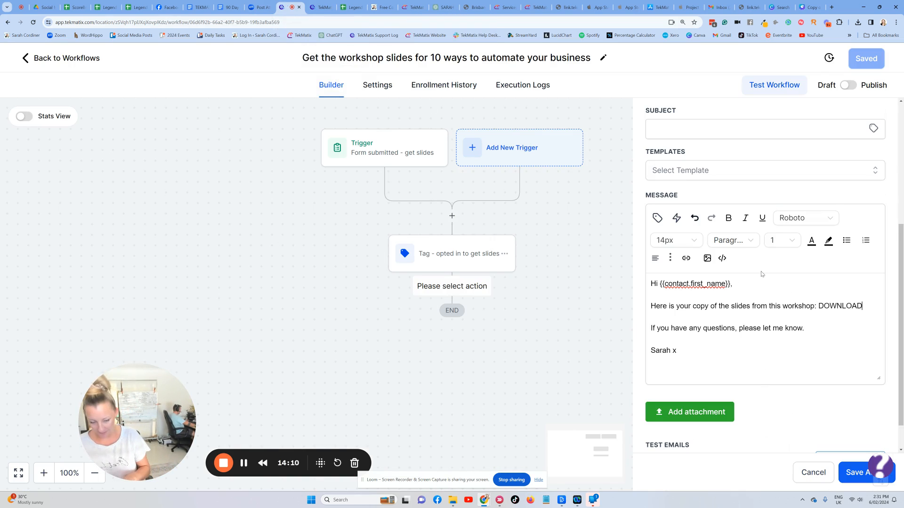
{"action": "type", "text": "HERE"}
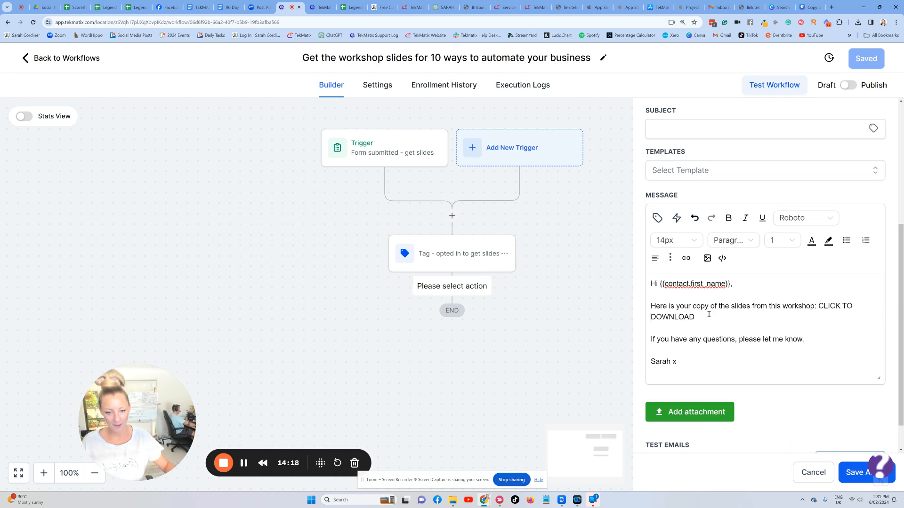
{"action": "left_click_drag", "start_coordinate": [816, 306], "coordinate": [695, 317]}
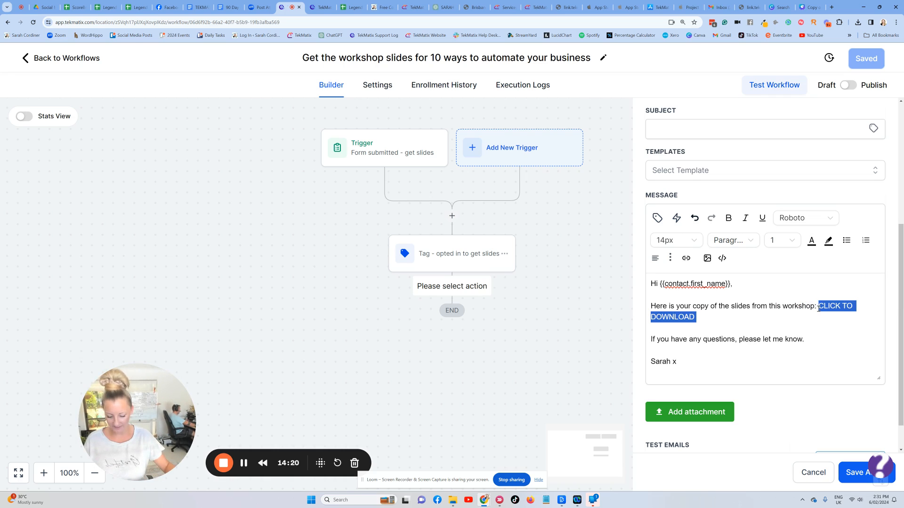
{"action": "left_click", "coordinate": [811, 241]}
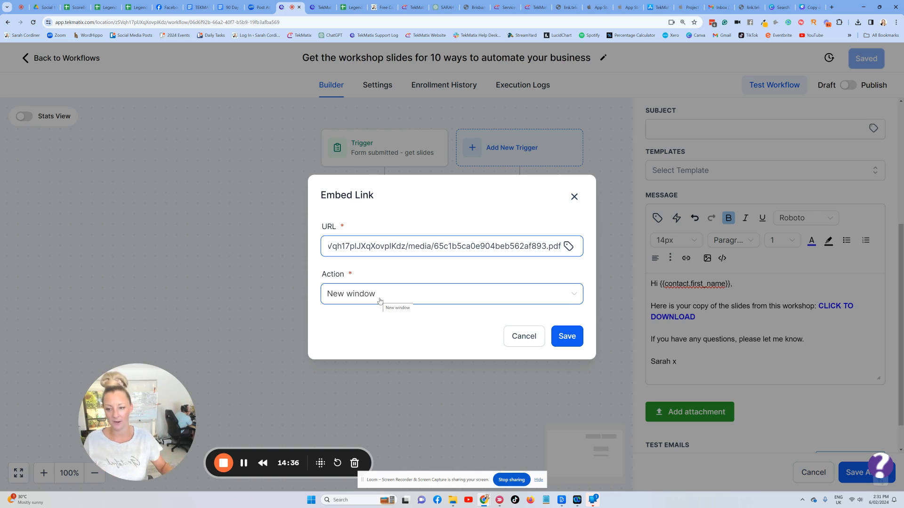
- Link the text to the slides PDF in a new window, then attempt saving despite the empty subject
{"action": "left_click", "coordinate": [451, 293]}
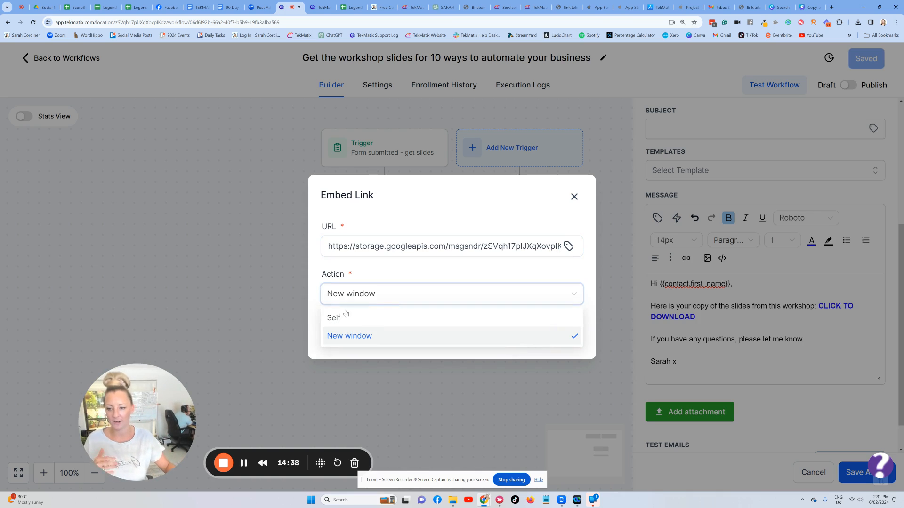
{"action": "left_click", "coordinate": [349, 336]}
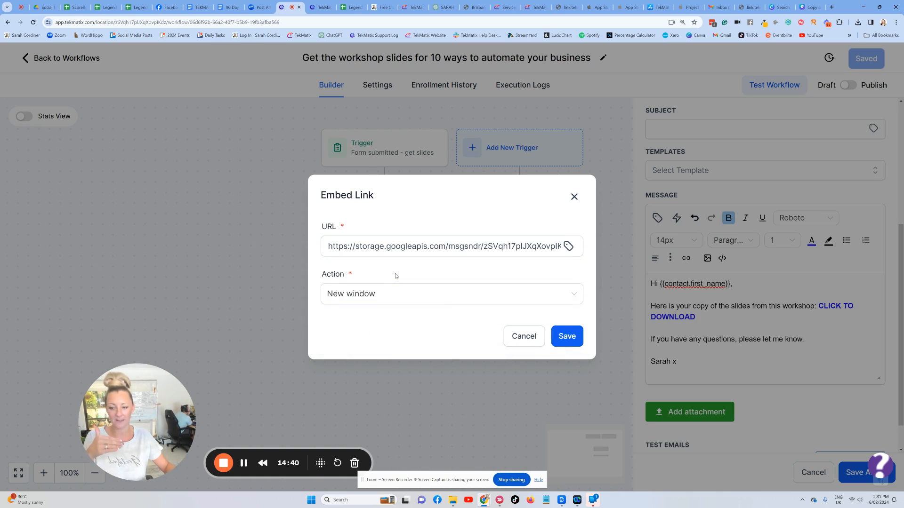
{"action": "left_click", "coordinate": [565, 336]}
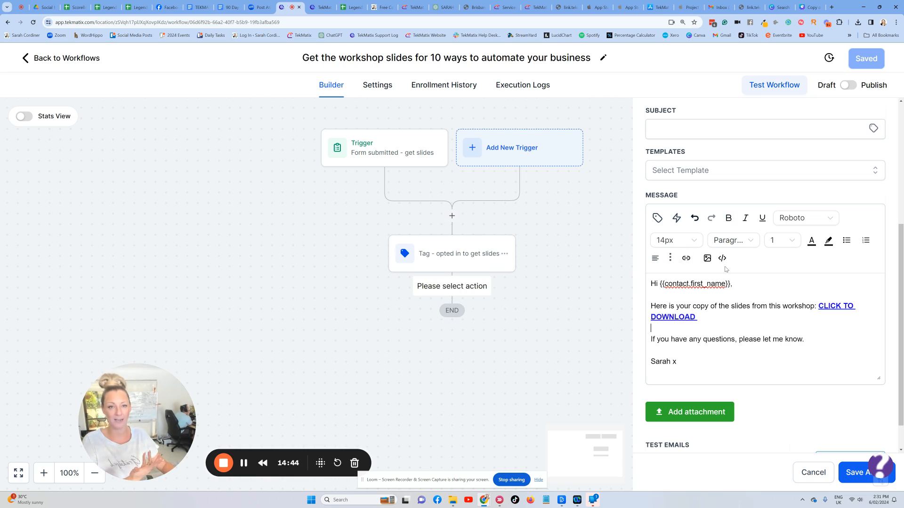
{"action": "left_click", "coordinate": [857, 472]}
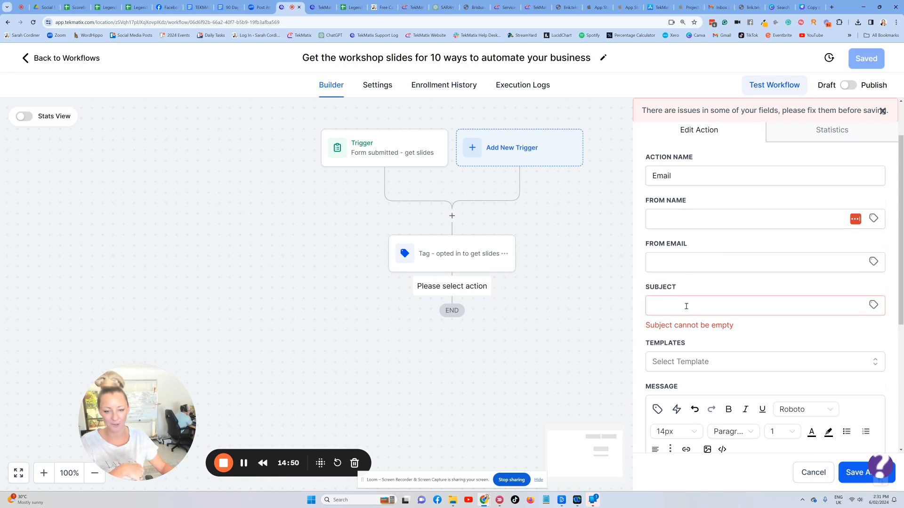
{"action": "left_click", "coordinate": [750, 305]}
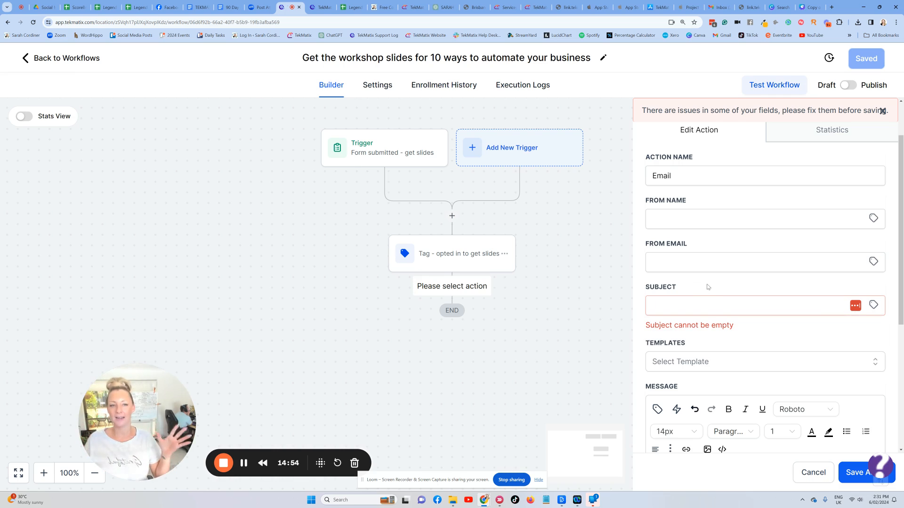
{"action": "mouse_move", "coordinate": [731, 251]}
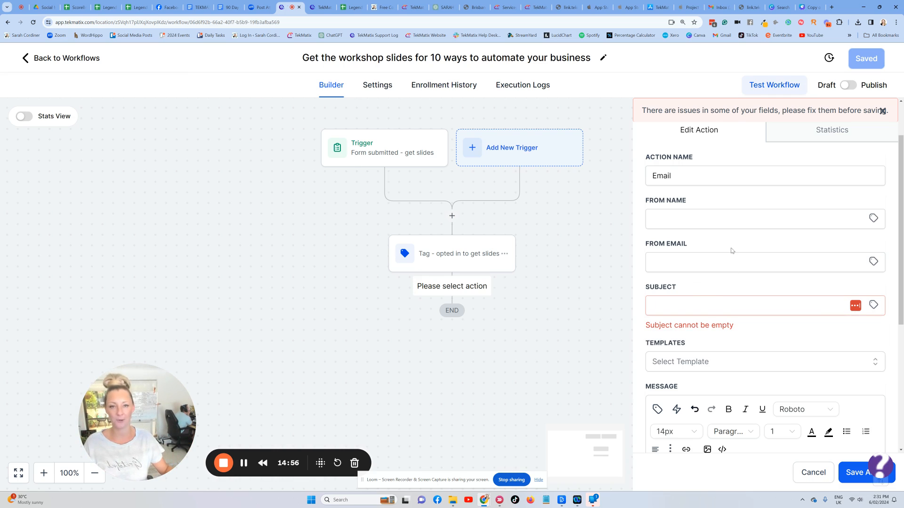